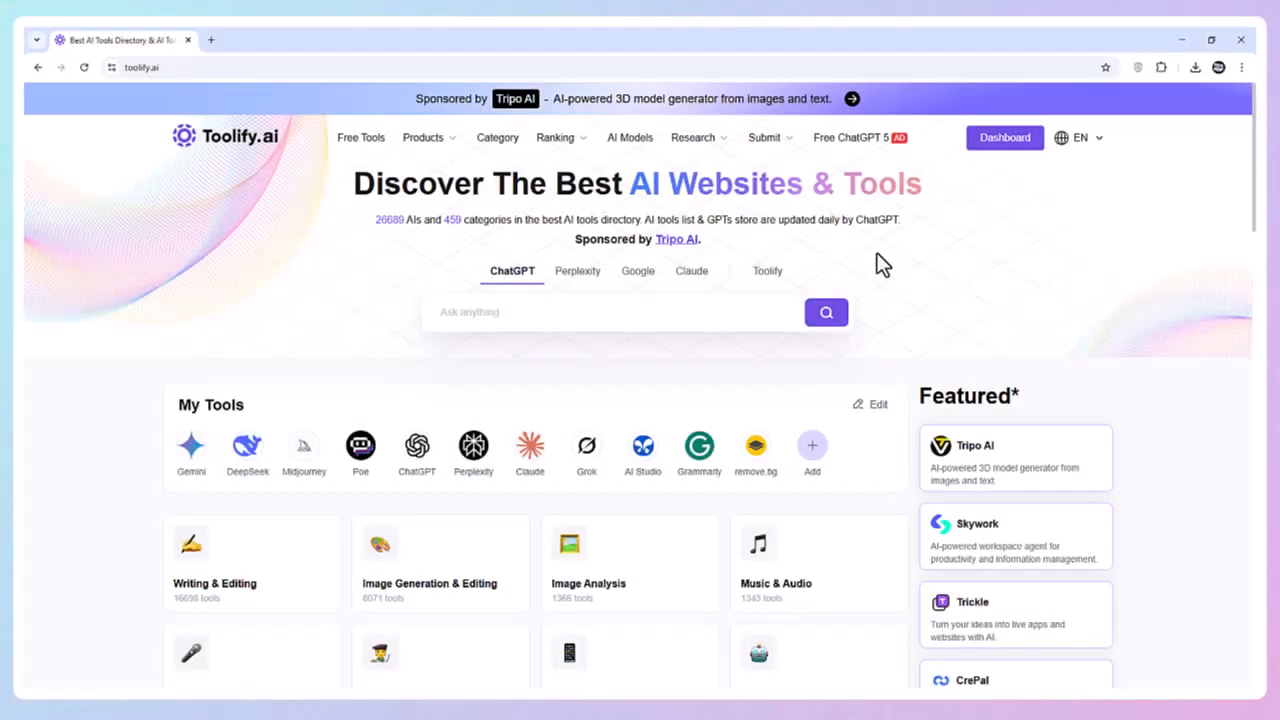
pyautogui.moveTo(294, 176)
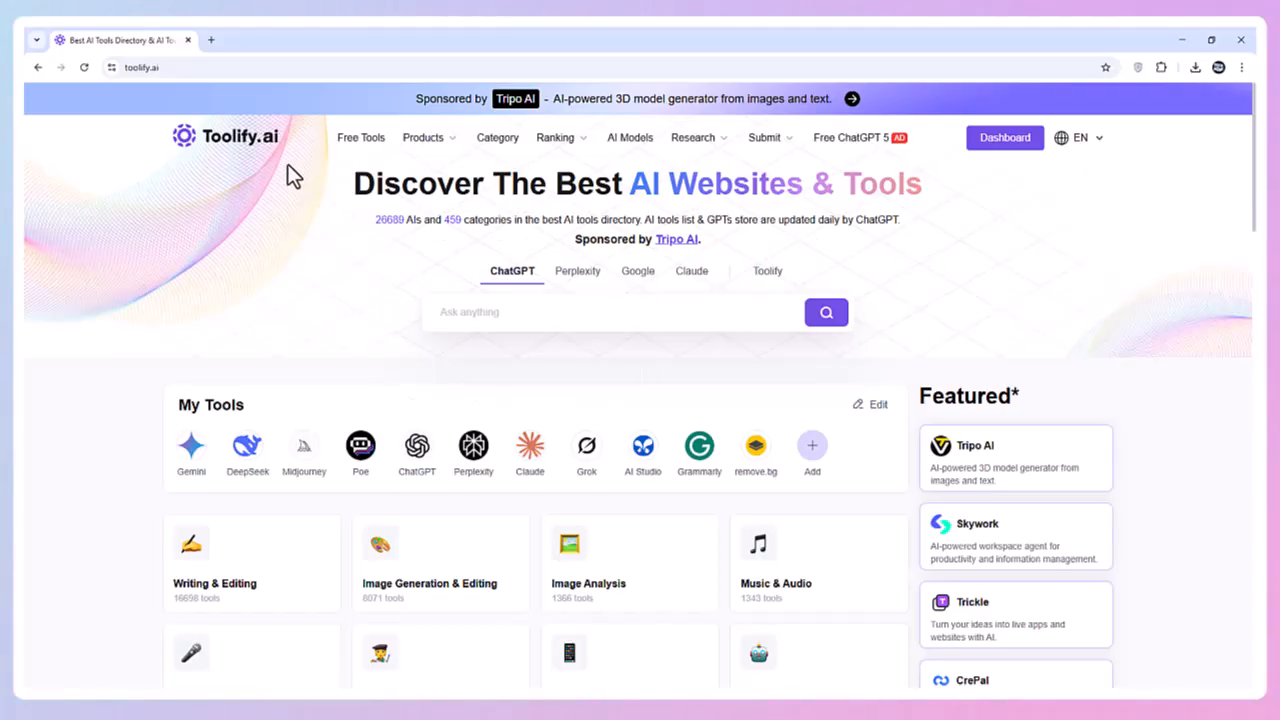
pyautogui.moveTo(361, 138)
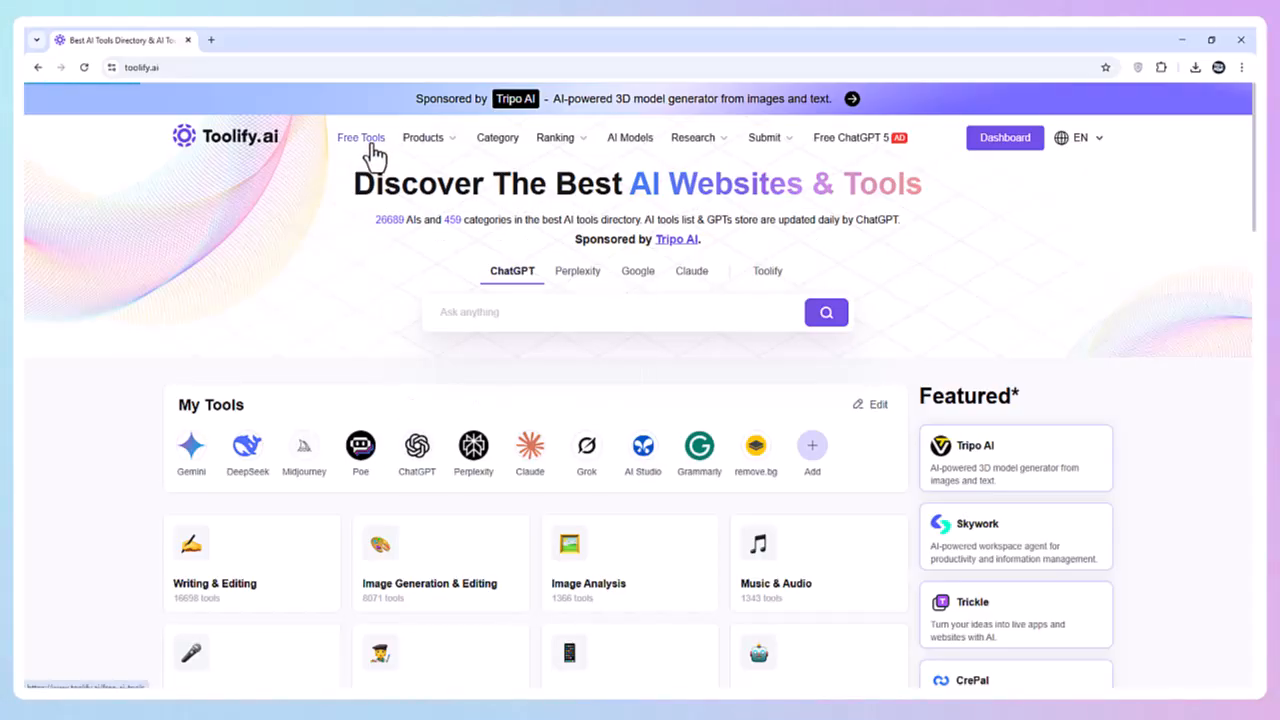
# - Open the free Writing & Editing tools listing, scroll through it, then go back
pyautogui.click(361, 137)
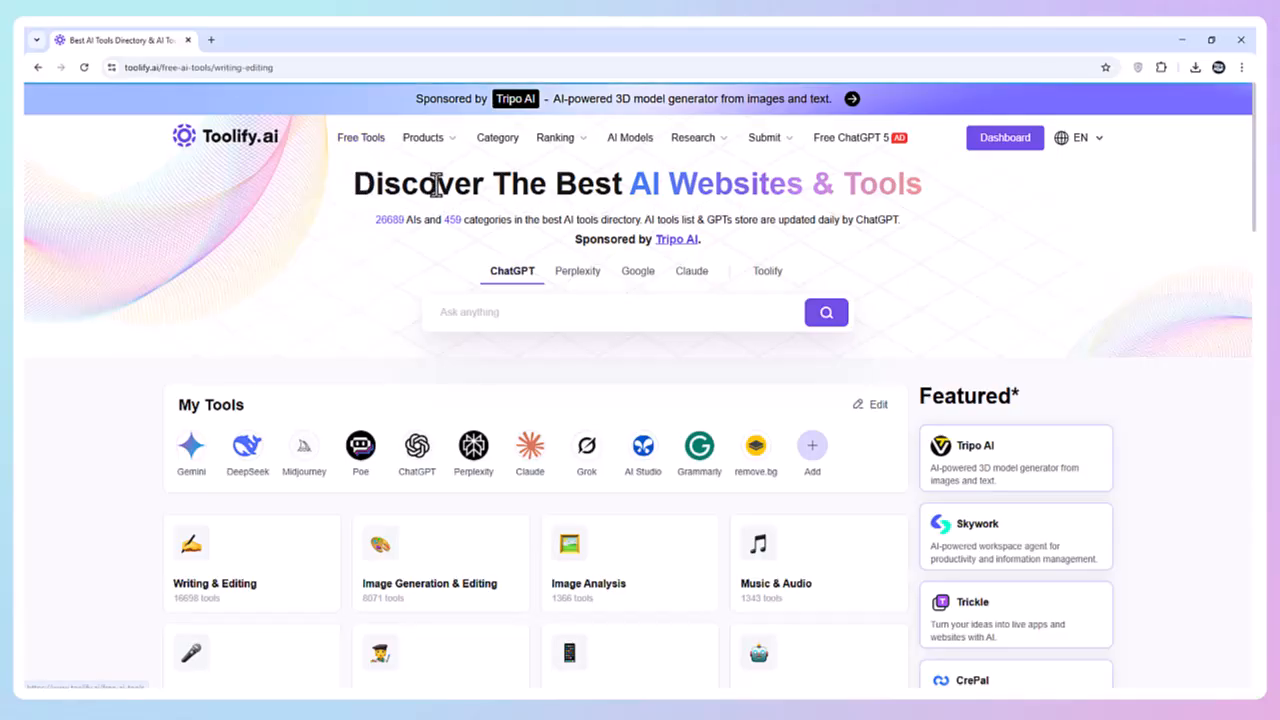
pyautogui.click(214, 583)
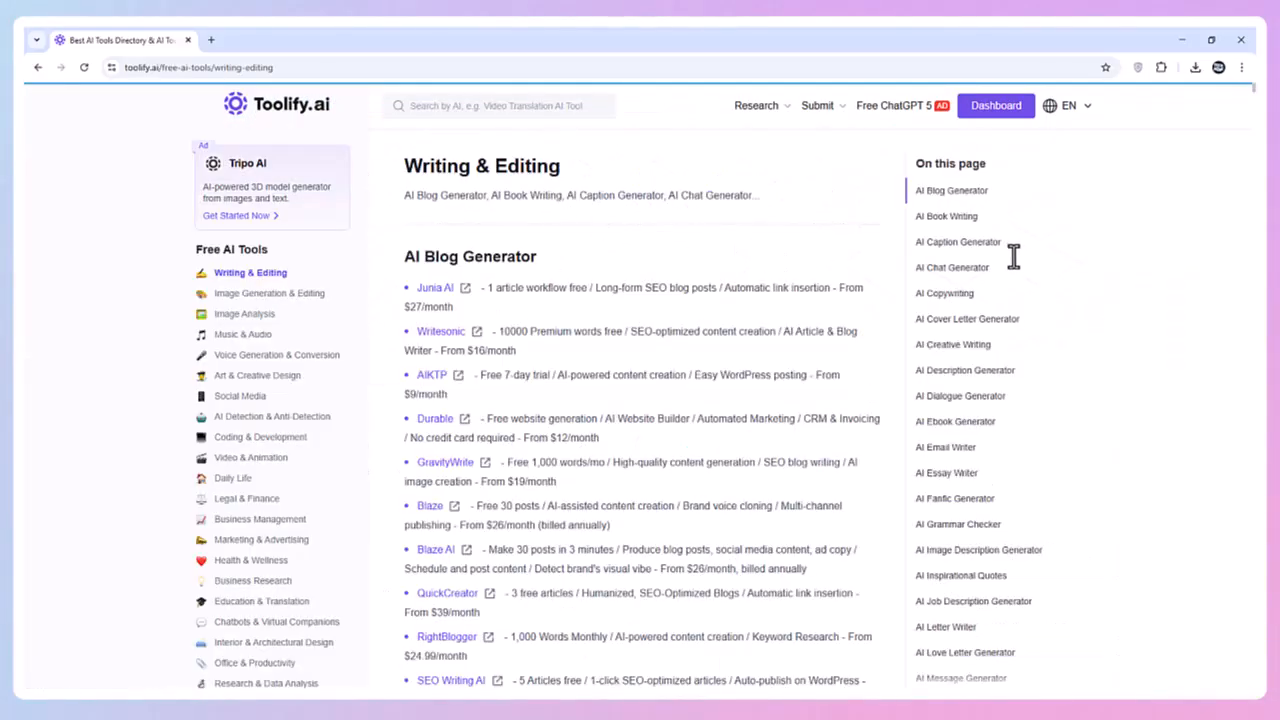
pyautogui.scroll(-3)
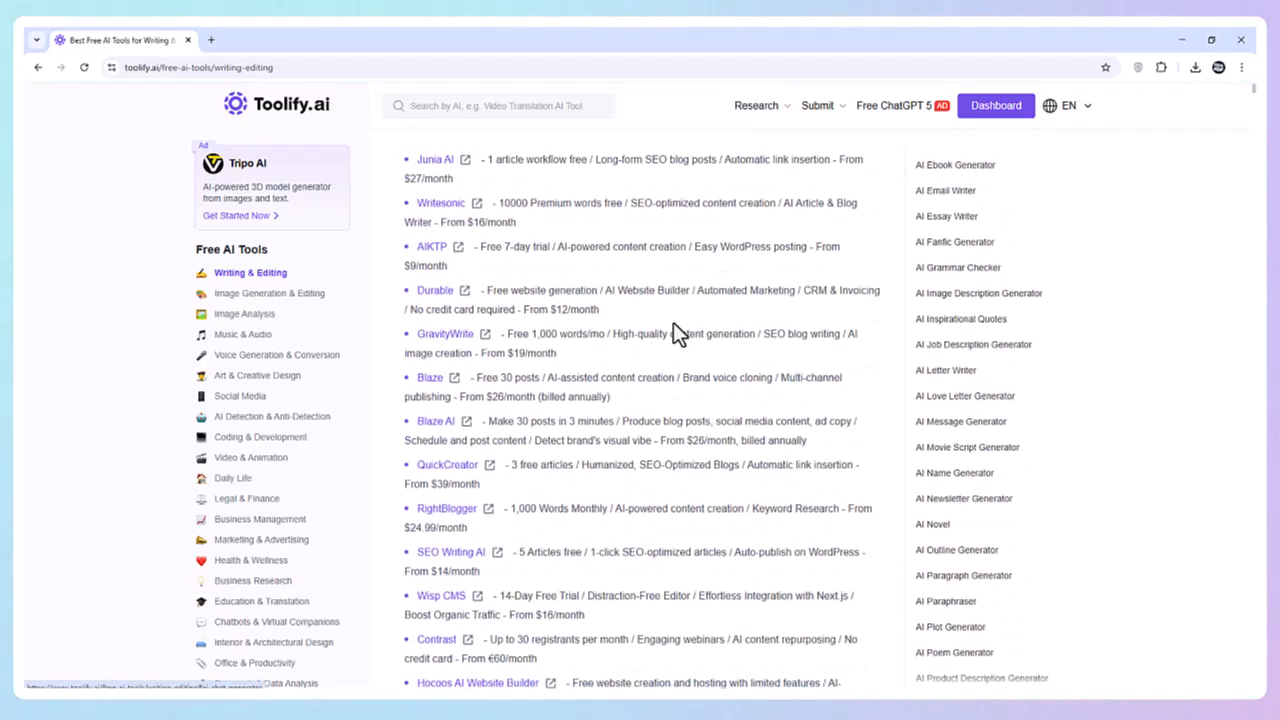
pyautogui.scroll(-3)
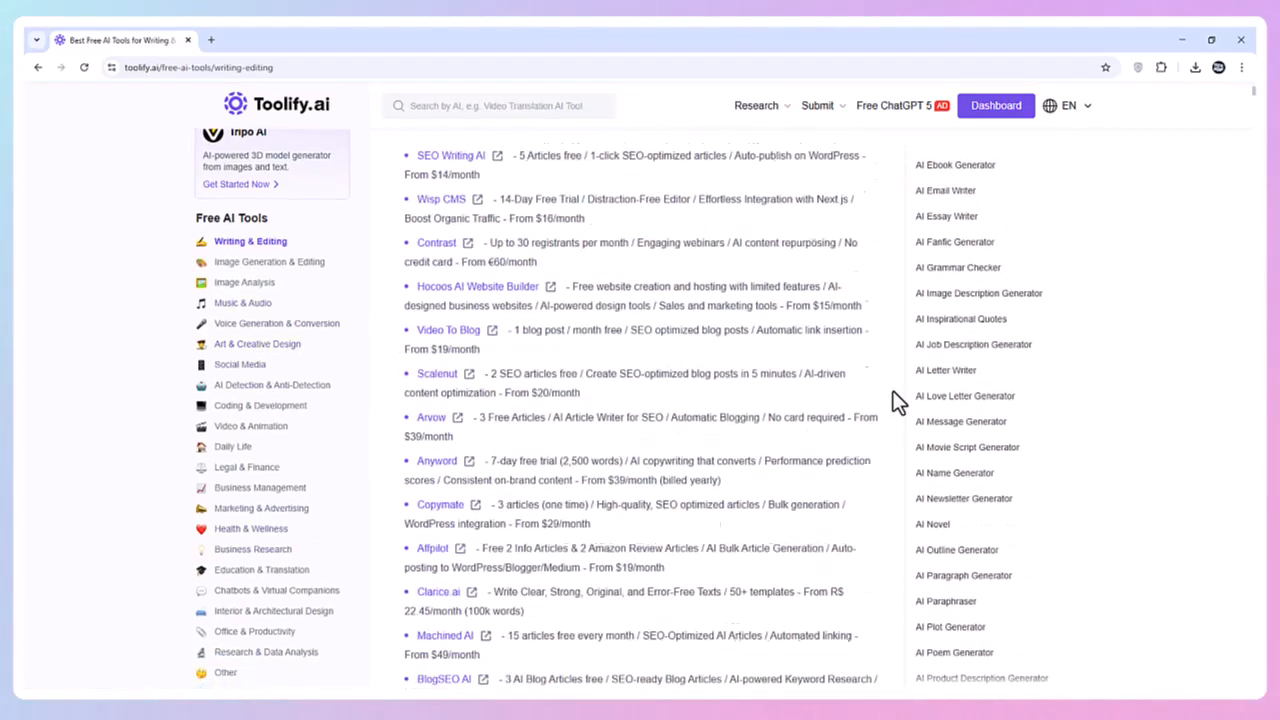
pyautogui.scroll(-3)
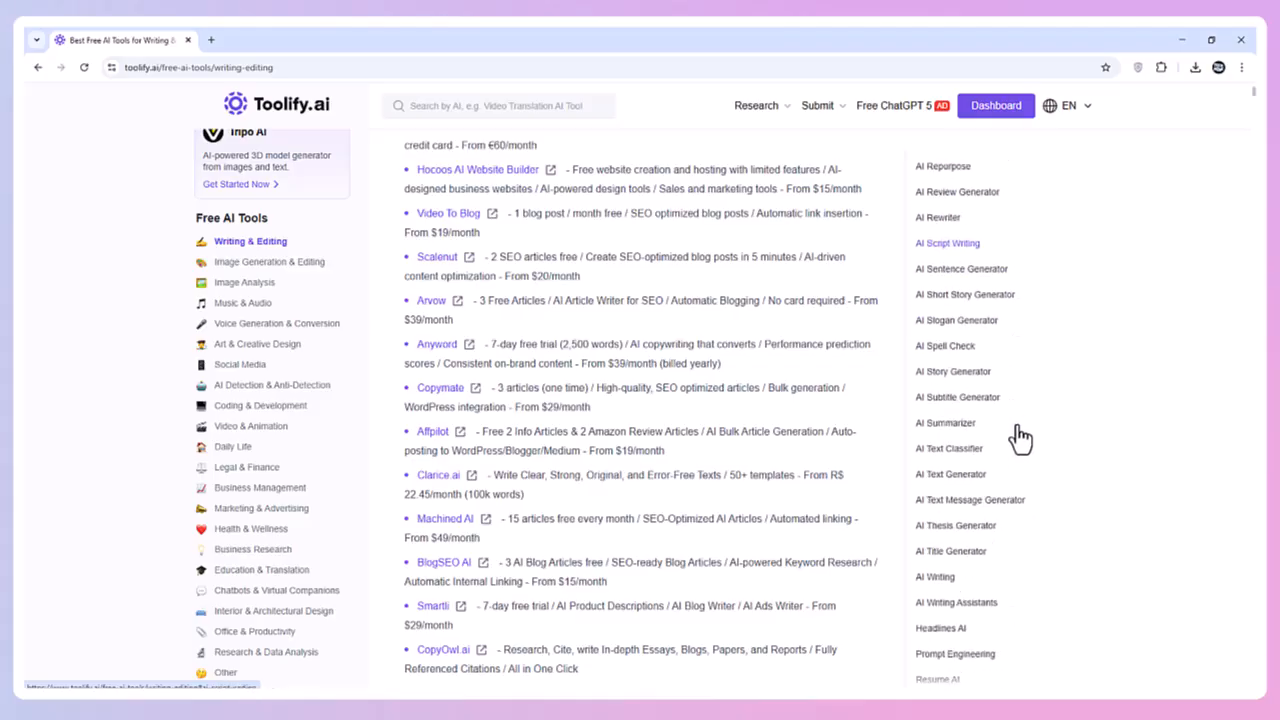
pyautogui.scroll(-3)
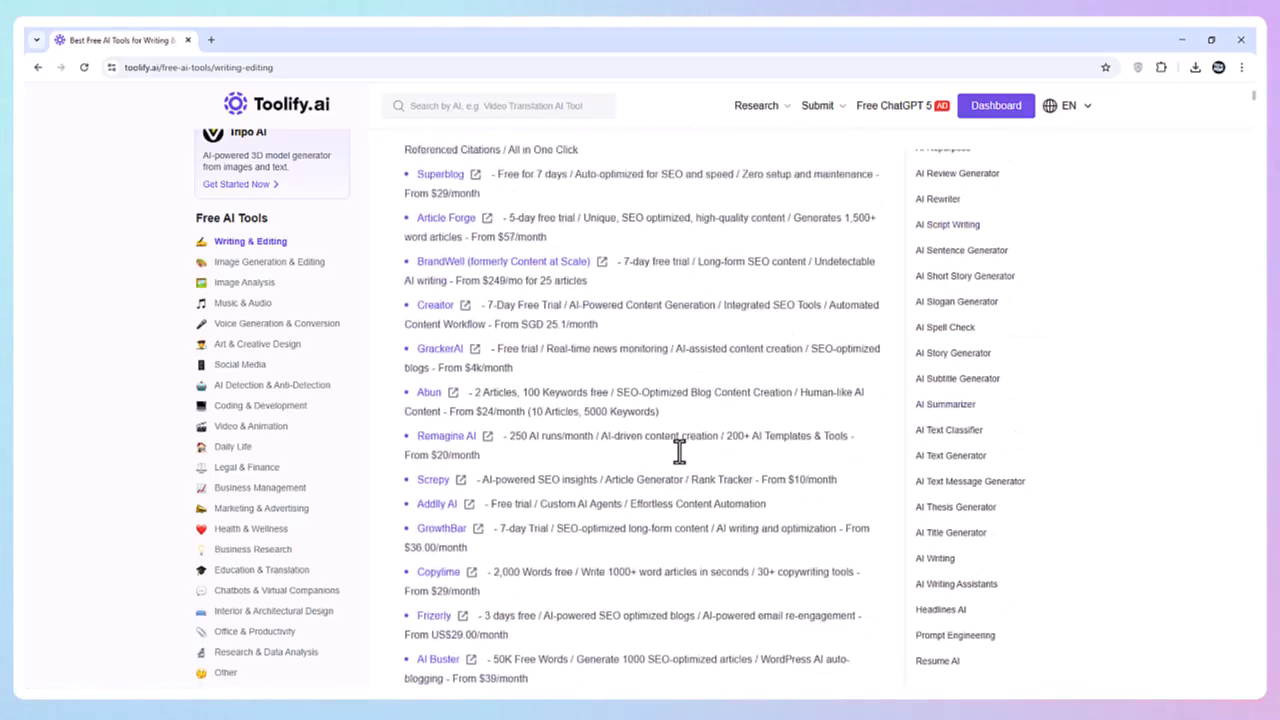
pyautogui.scroll(-3)
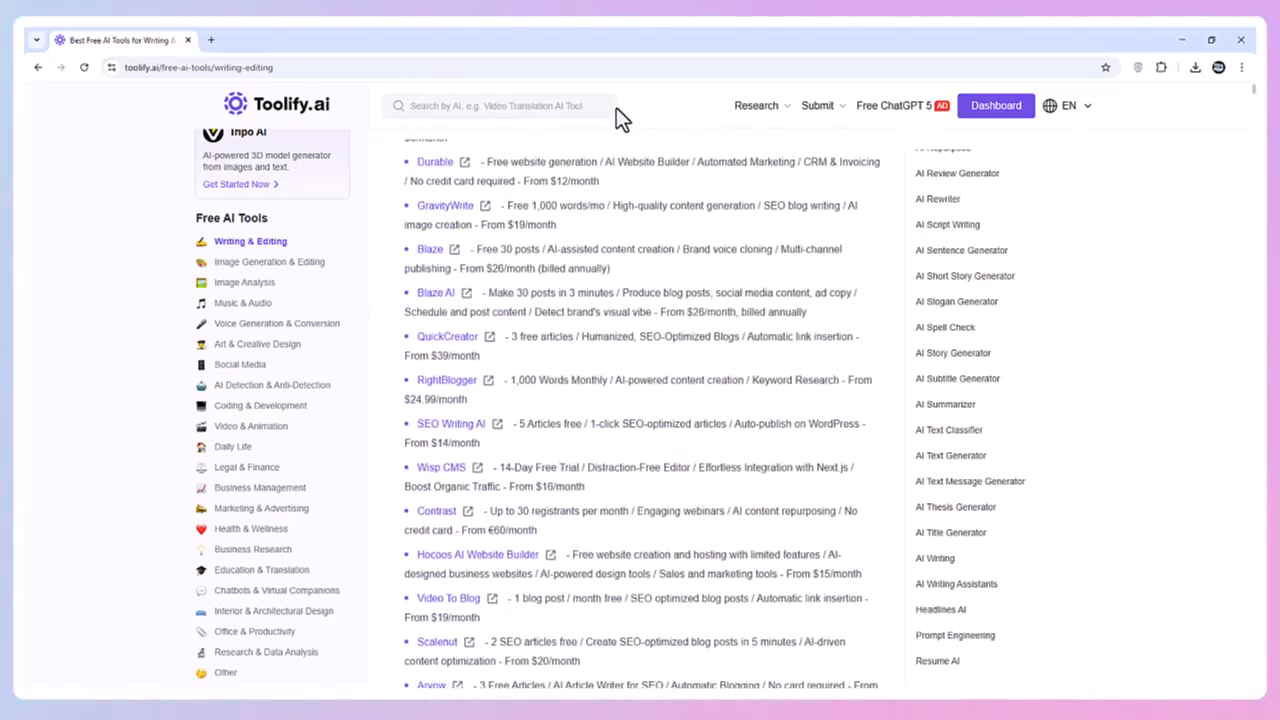
pyautogui.click(38, 67)
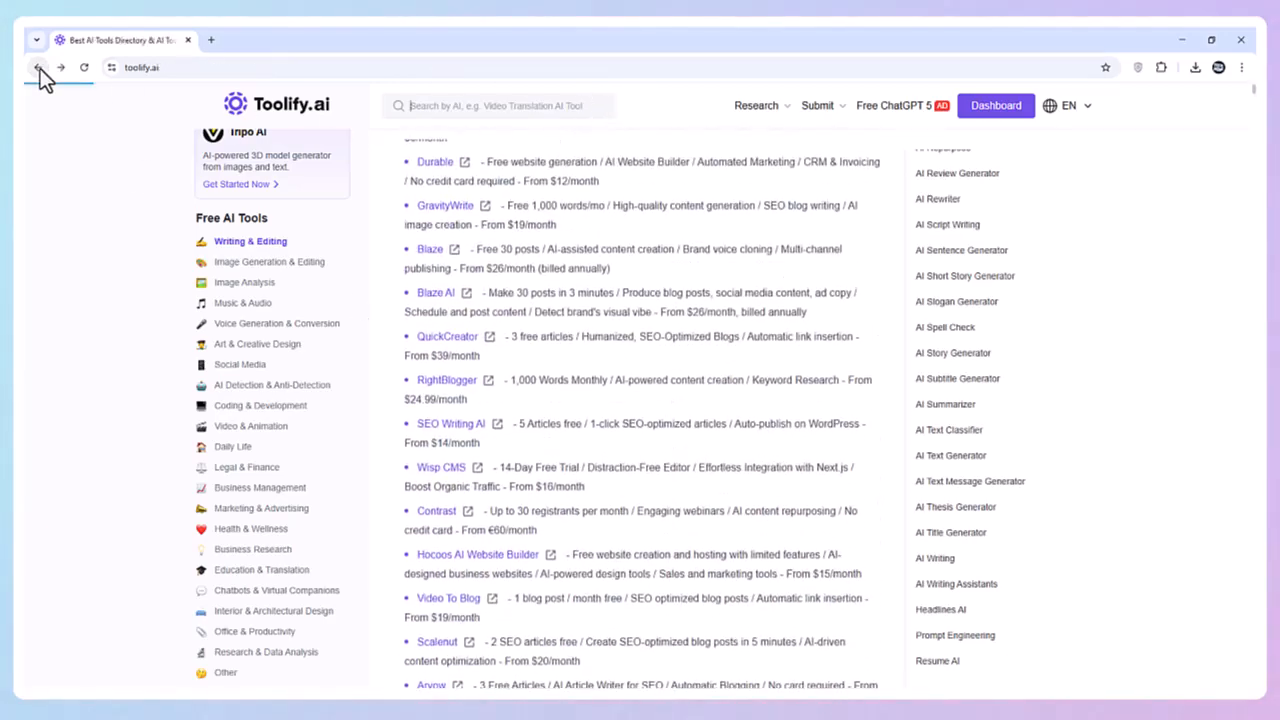
pyautogui.click(39, 67)
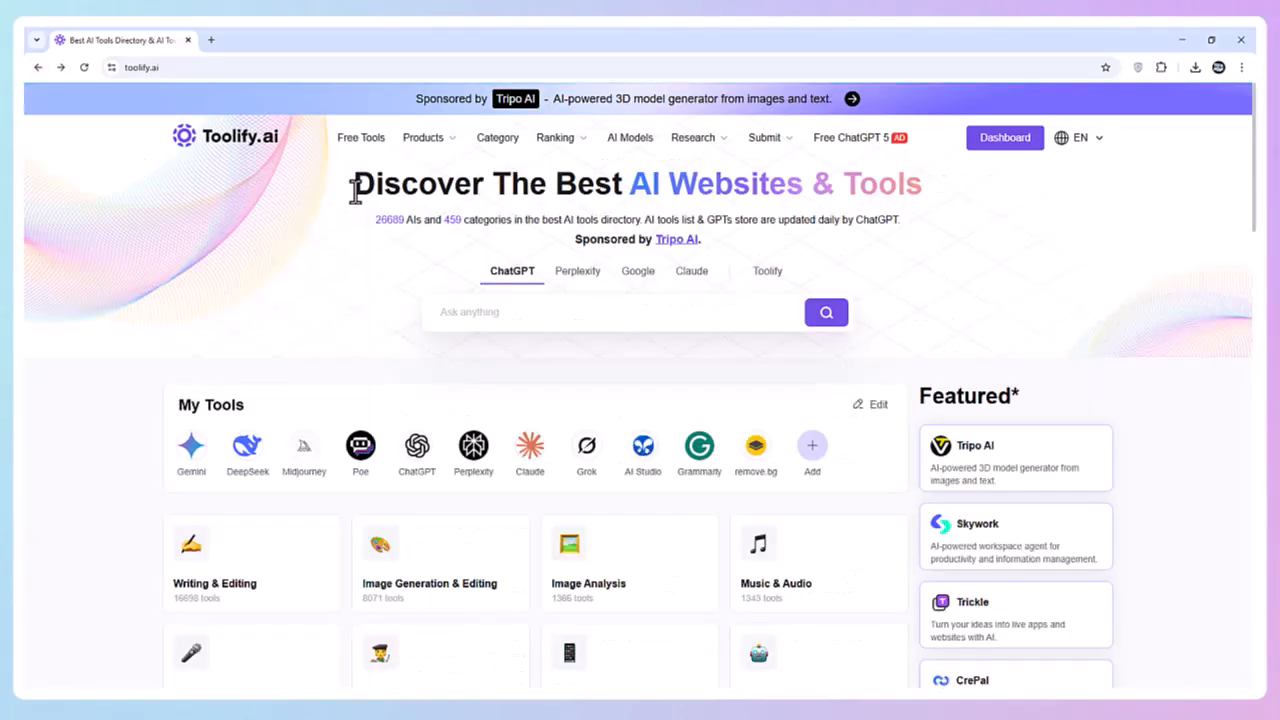
pyautogui.moveTo(198, 408)
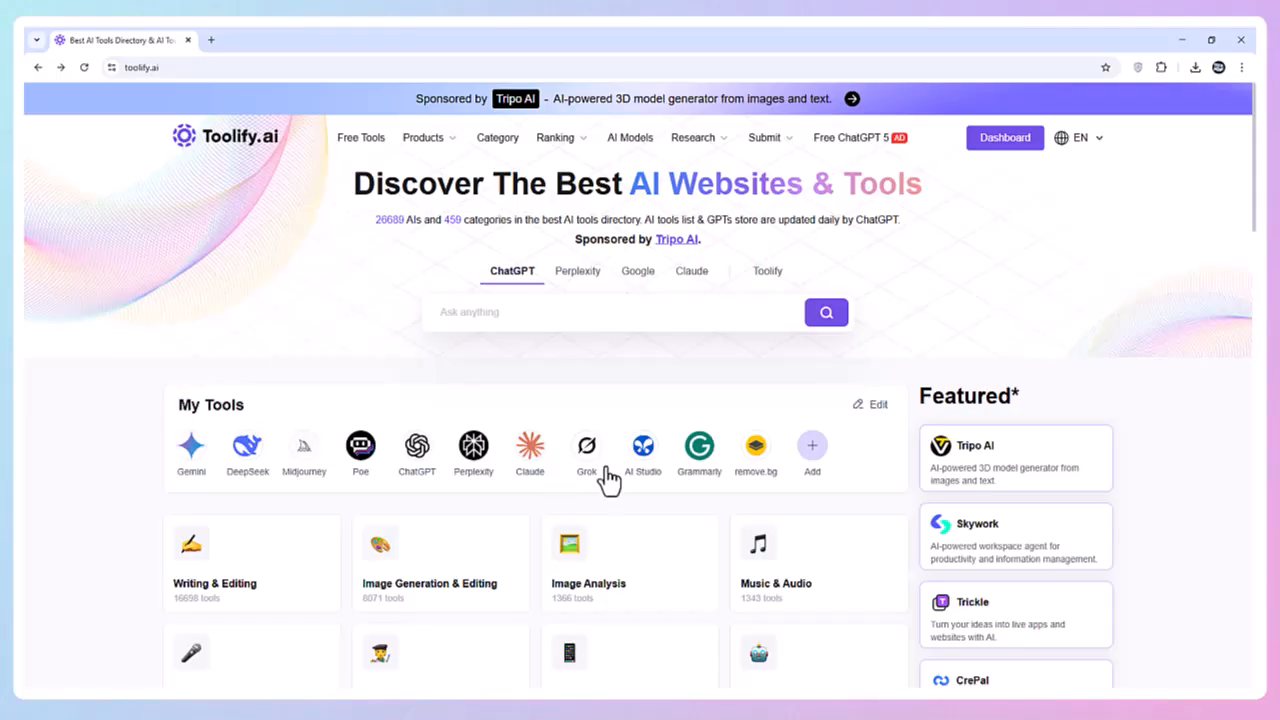
pyautogui.moveTo(224, 495)
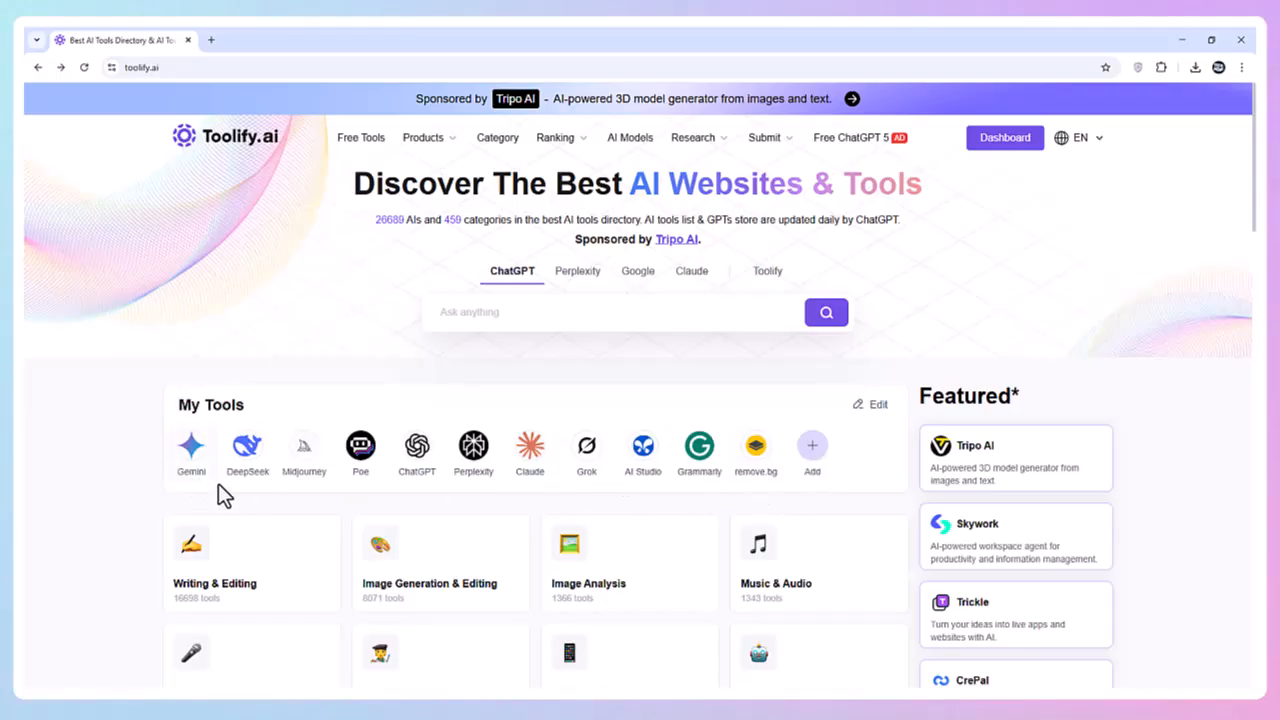
pyautogui.click(872, 404)
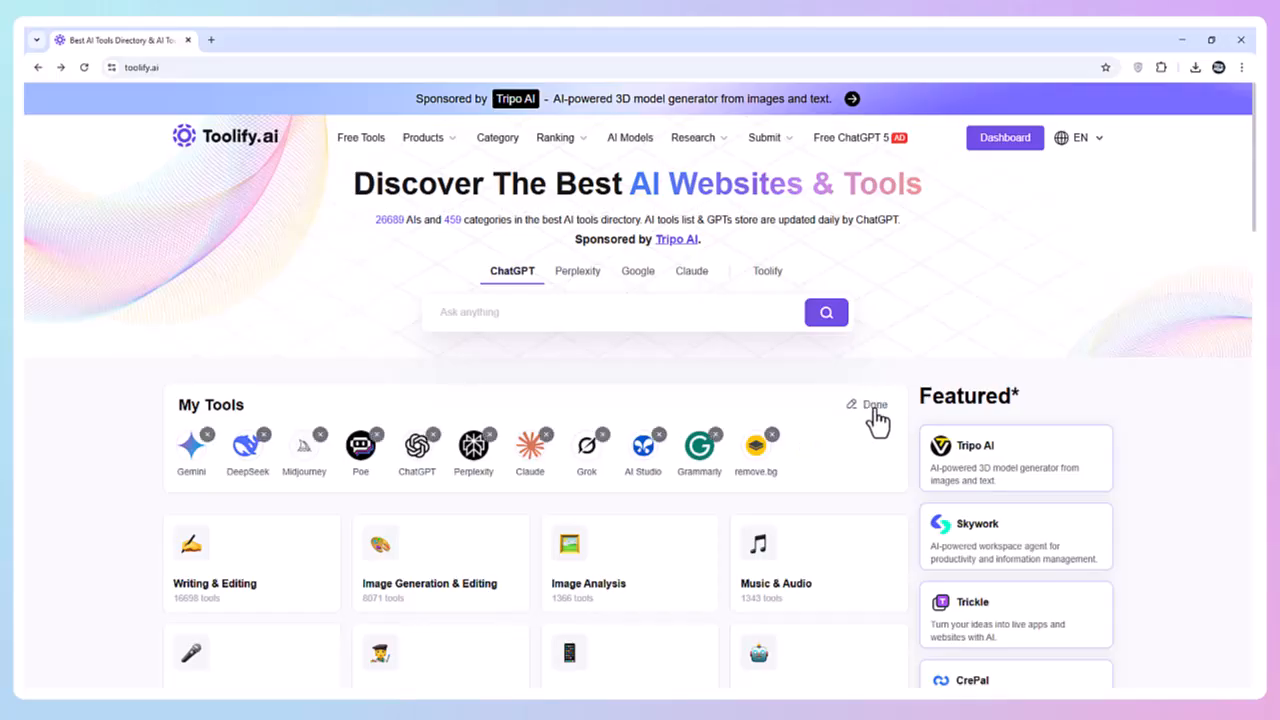
pyautogui.click(870, 408)
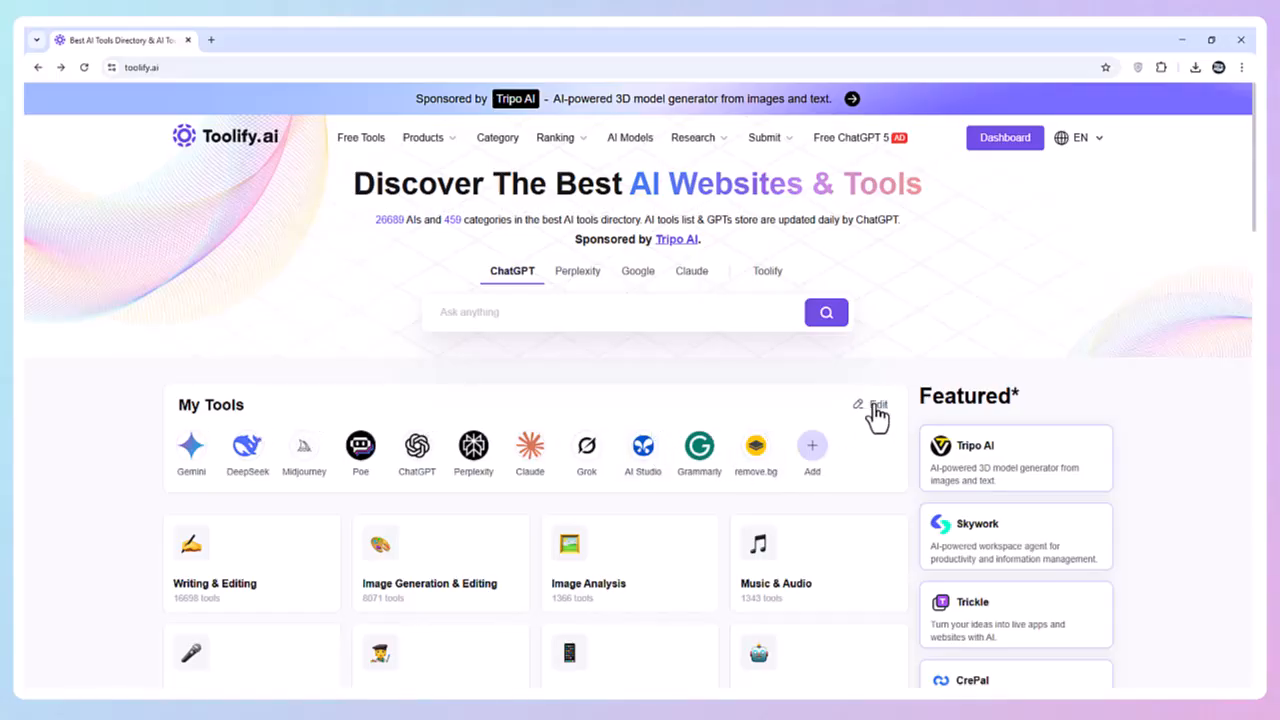
pyautogui.moveTo(323, 495)
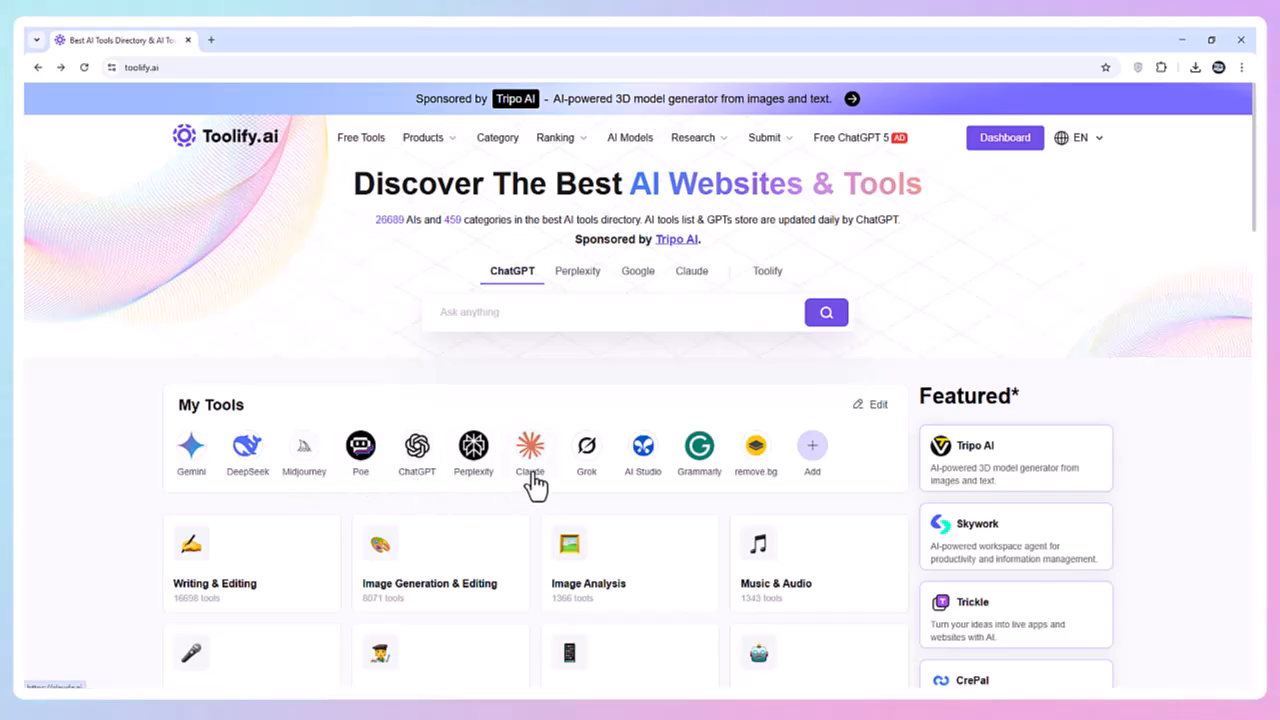
pyautogui.moveTo(658, 505)
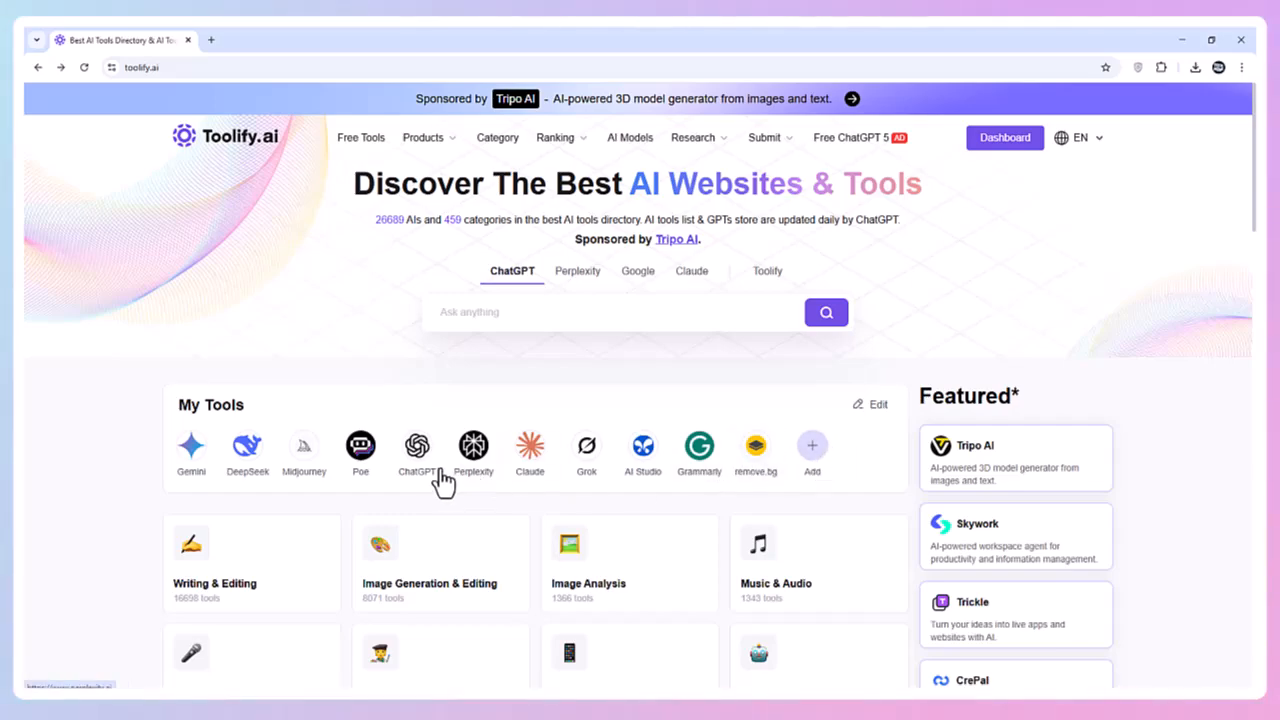
pyautogui.scroll(-3)
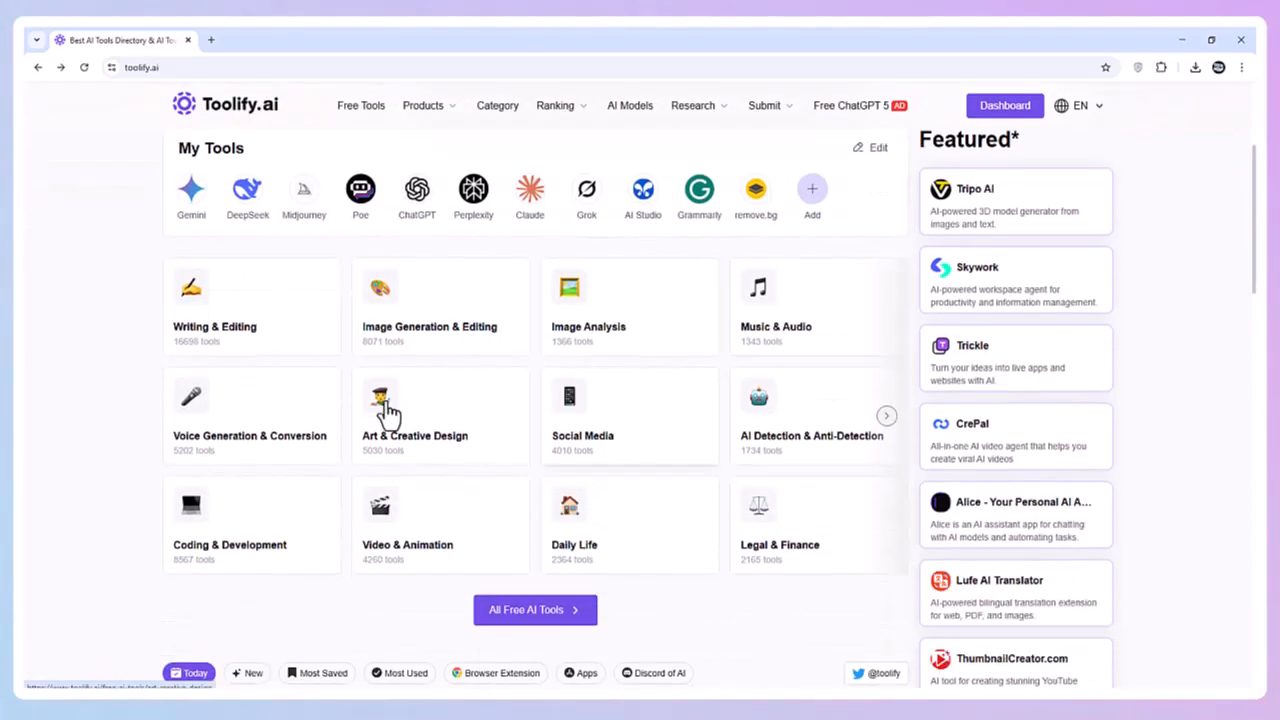
pyautogui.moveTo(454, 345)
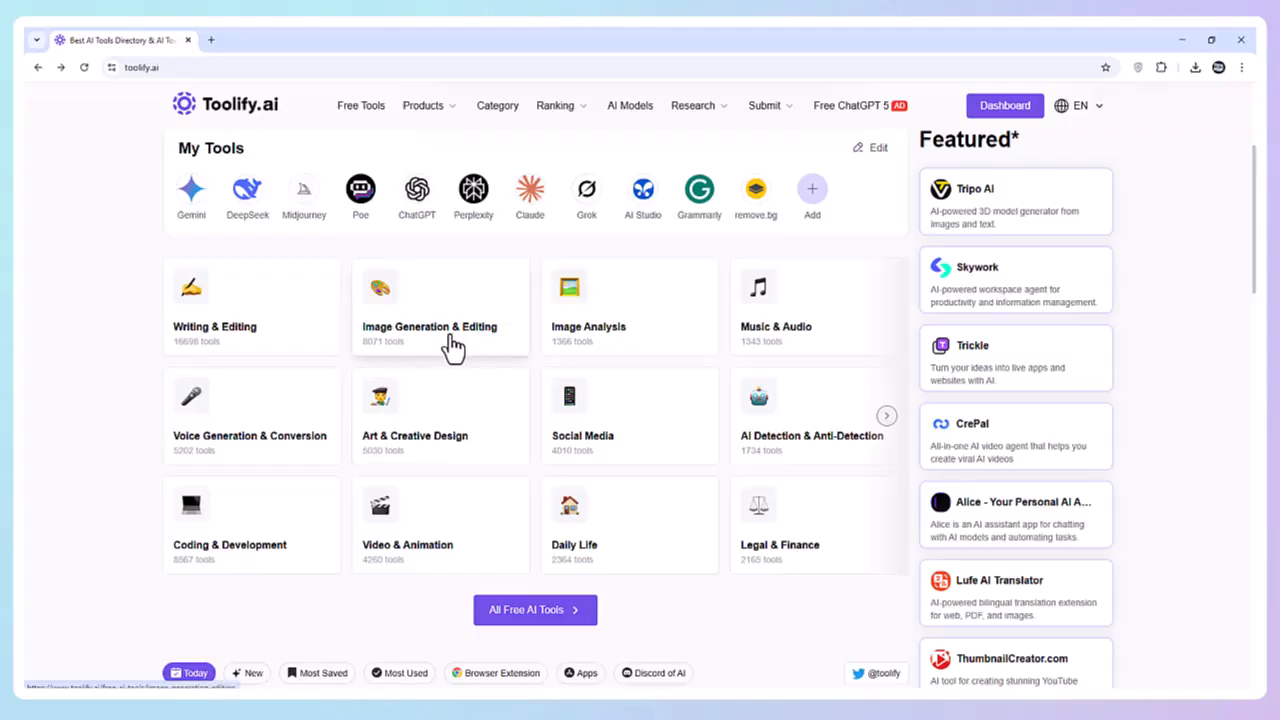
pyautogui.moveTo(541, 437)
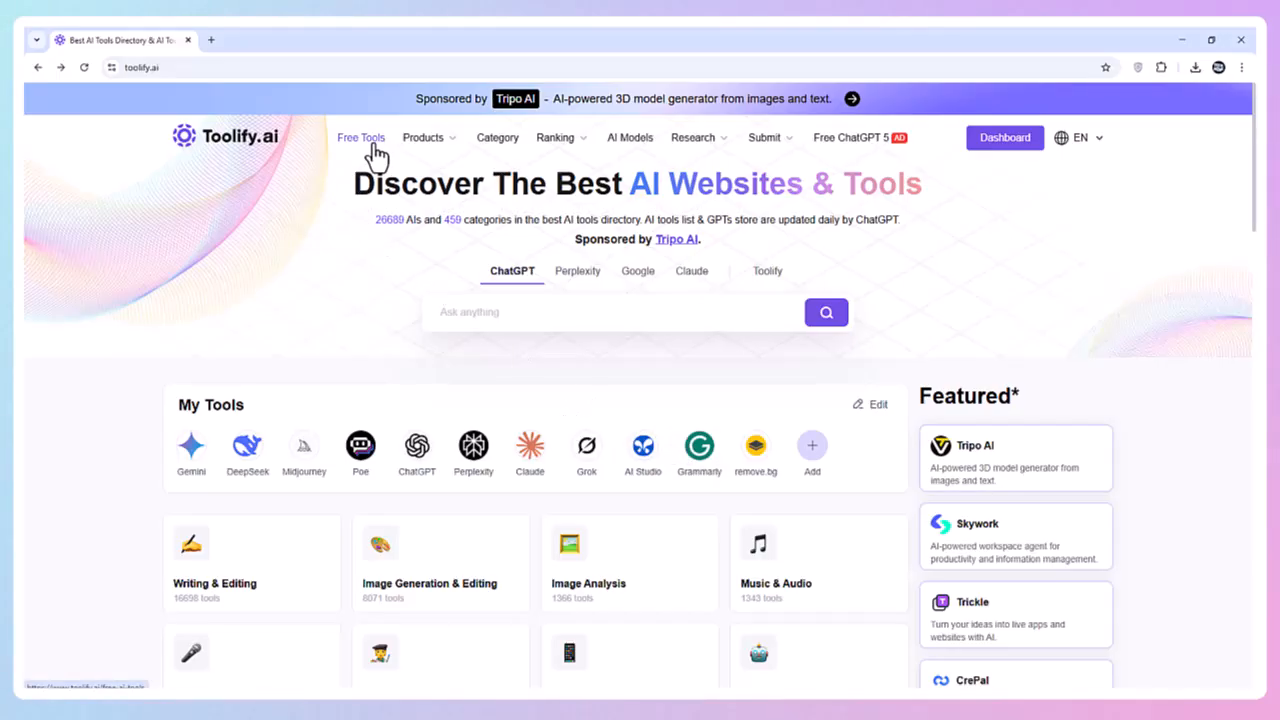
pyautogui.click(361, 137)
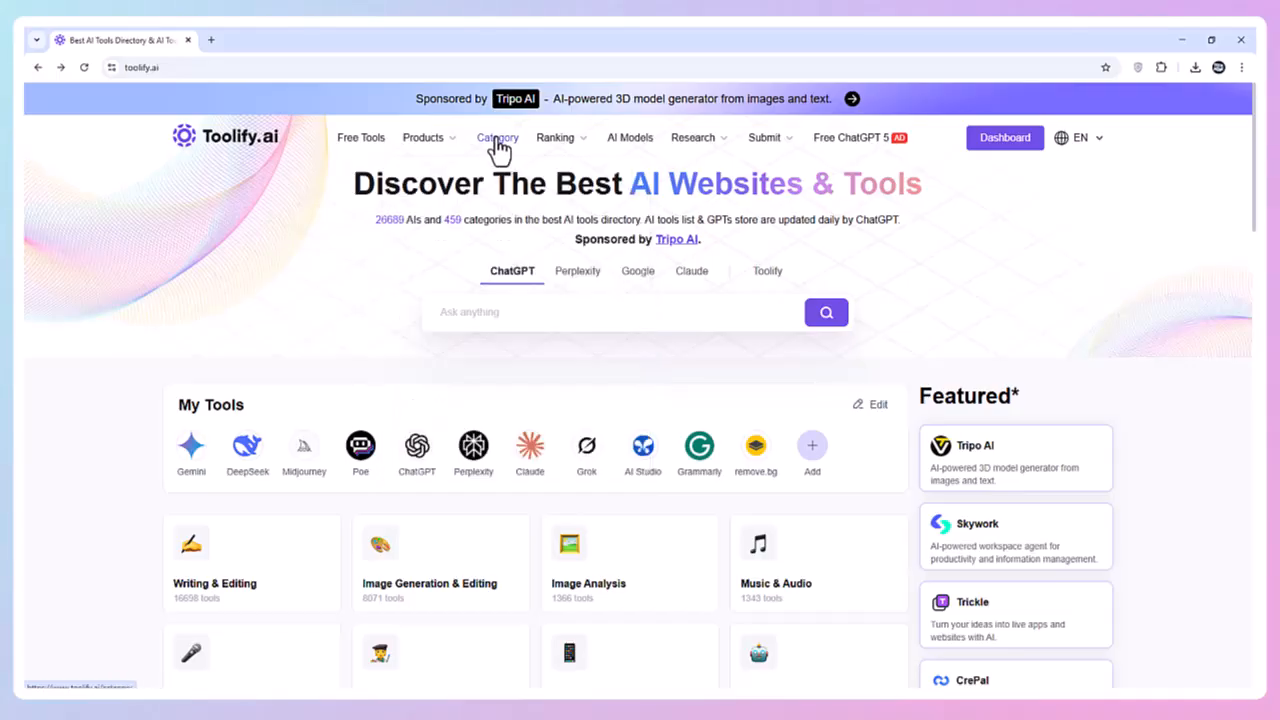
pyautogui.click(497, 137)
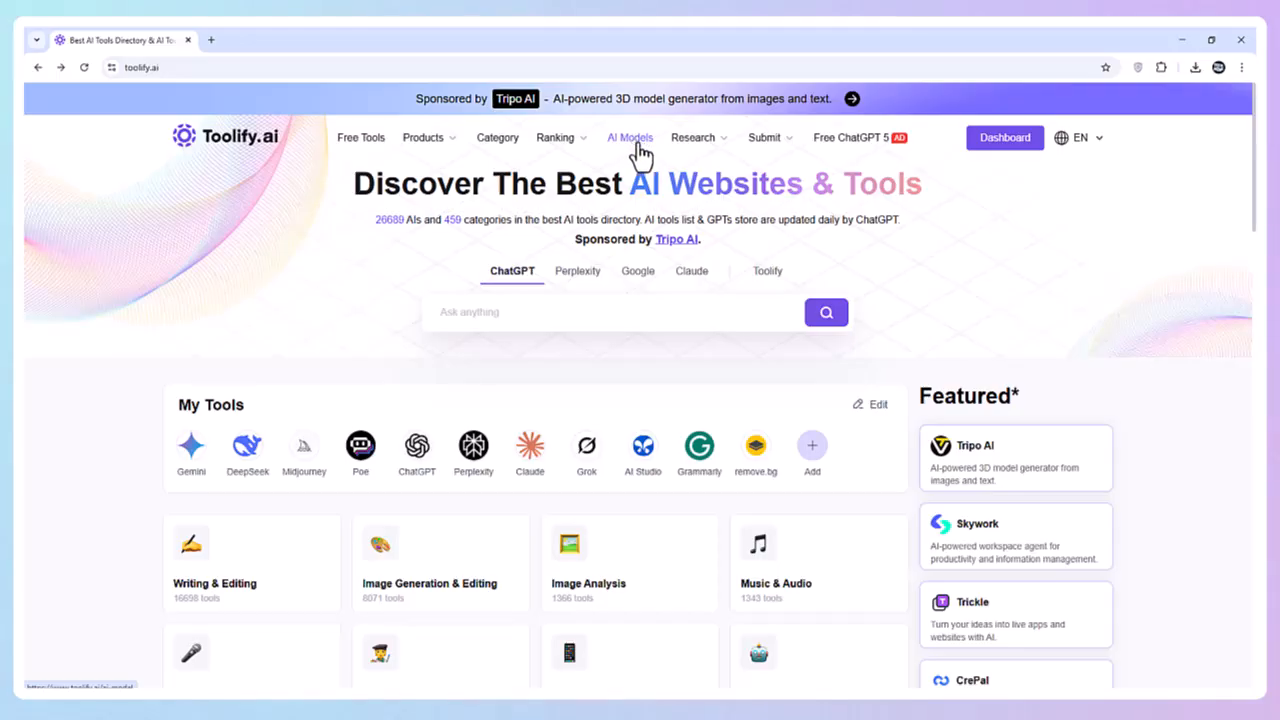
pyautogui.click(693, 137)
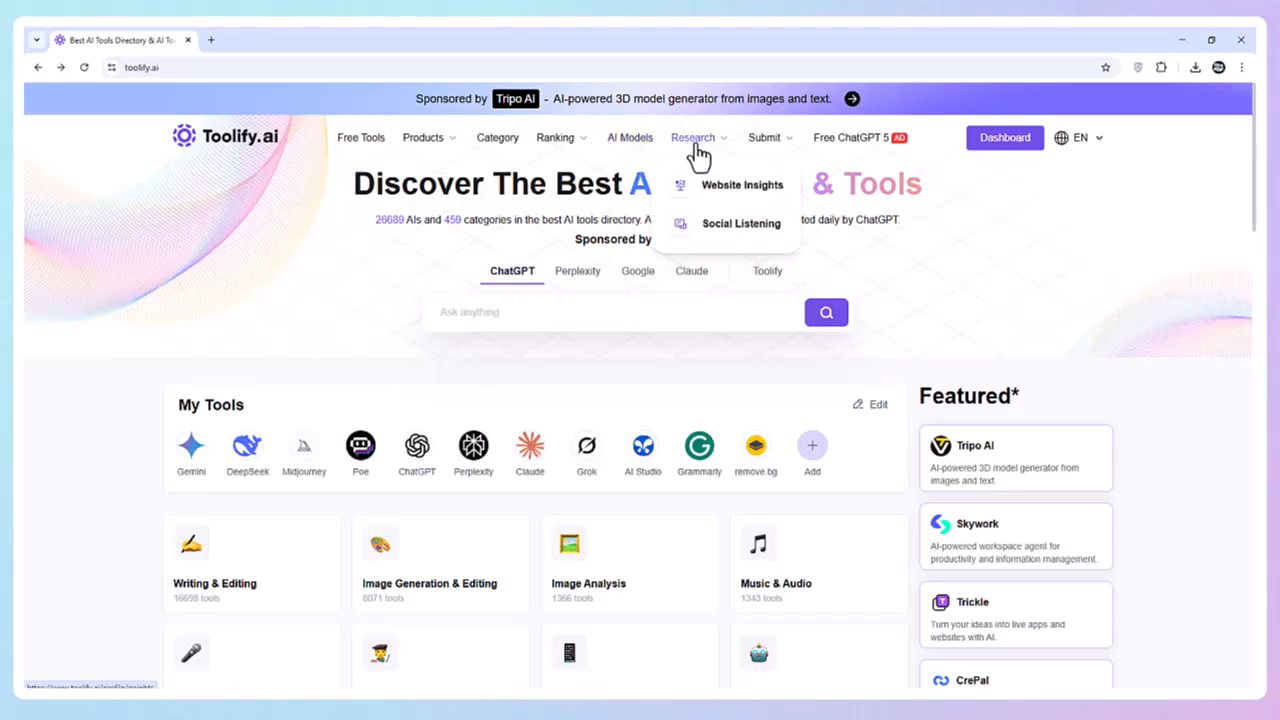
pyautogui.moveTo(770, 160)
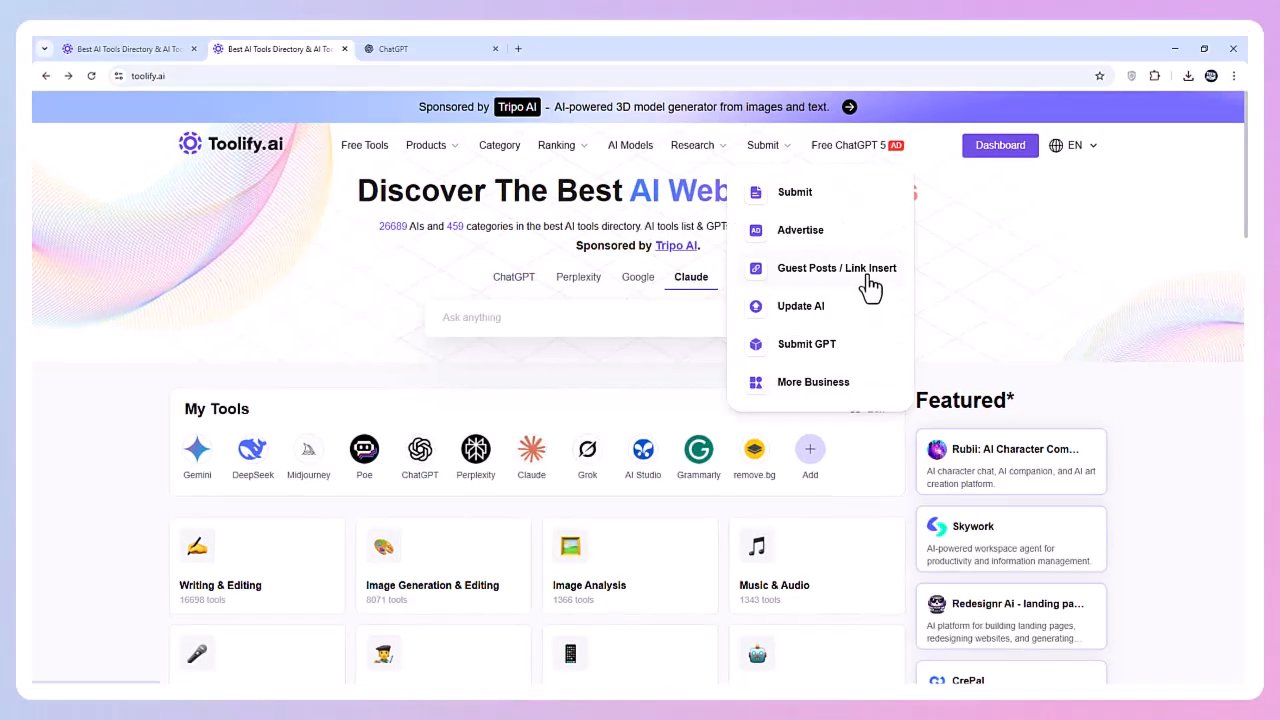
pyautogui.moveTo(868, 167)
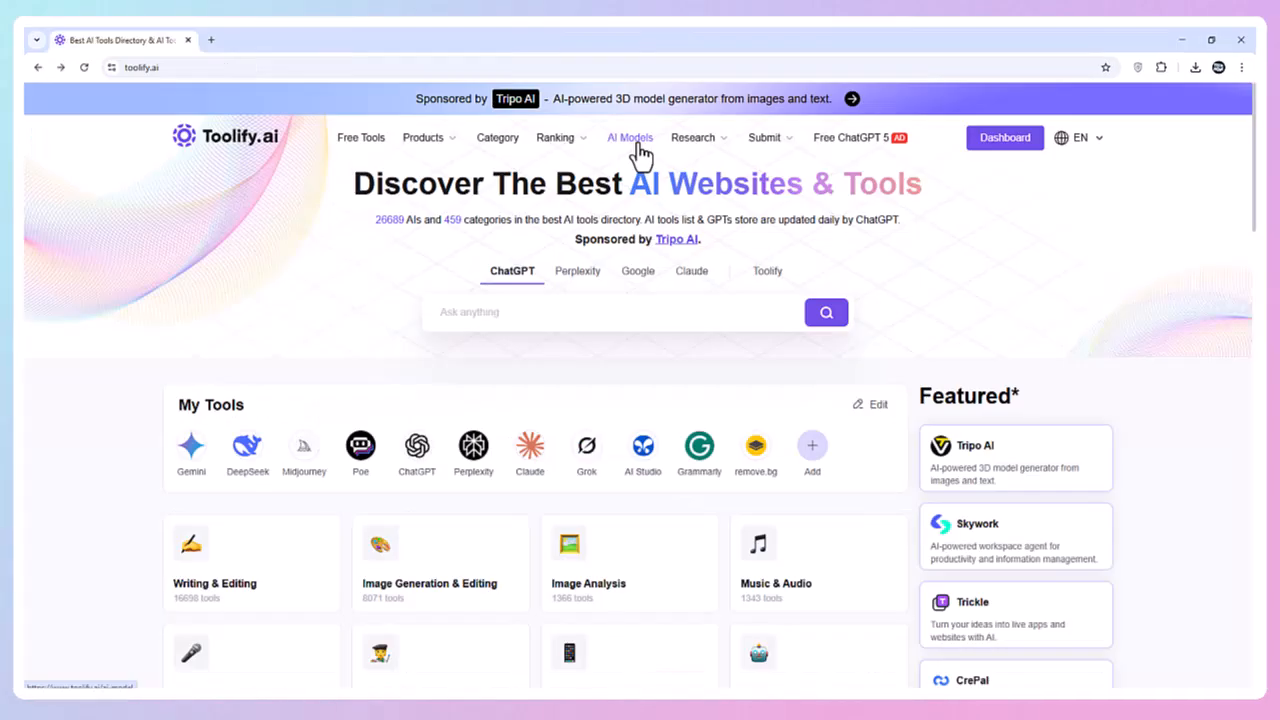
# - Open the All Categories page and browse through its first category groups
pyautogui.click(693, 138)
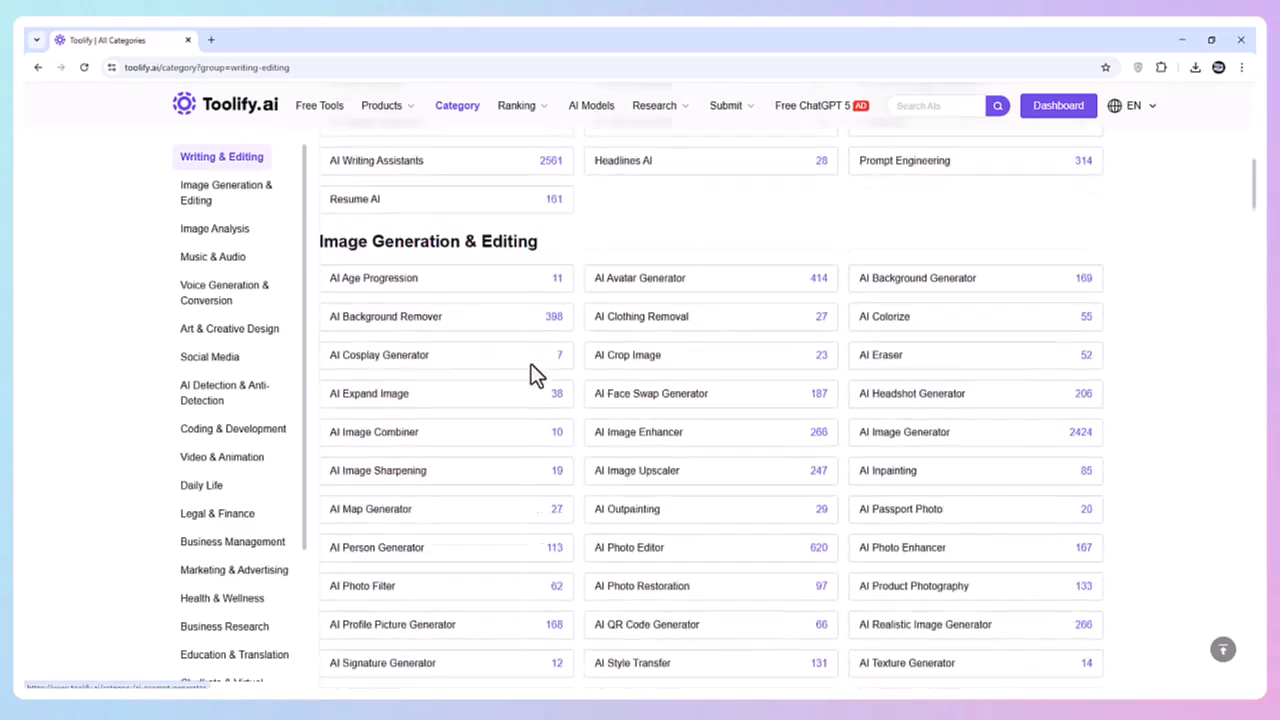
pyautogui.click(226, 192)
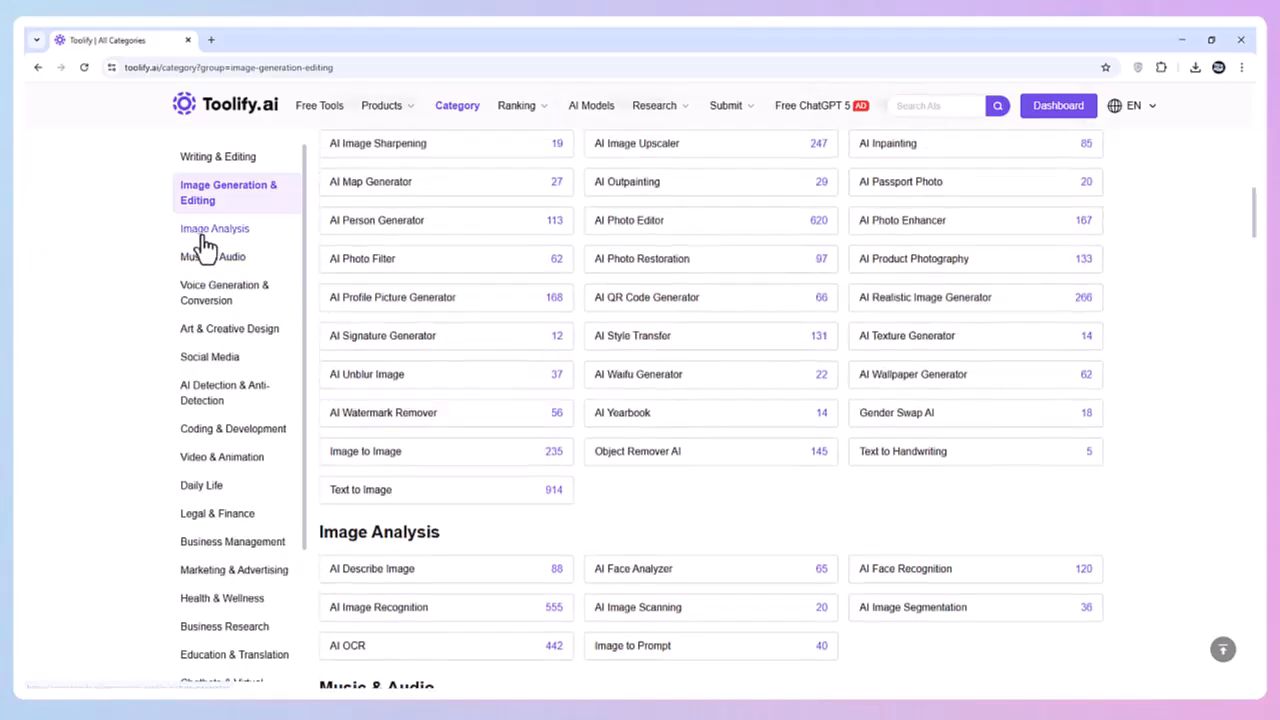
pyautogui.scroll(-3)
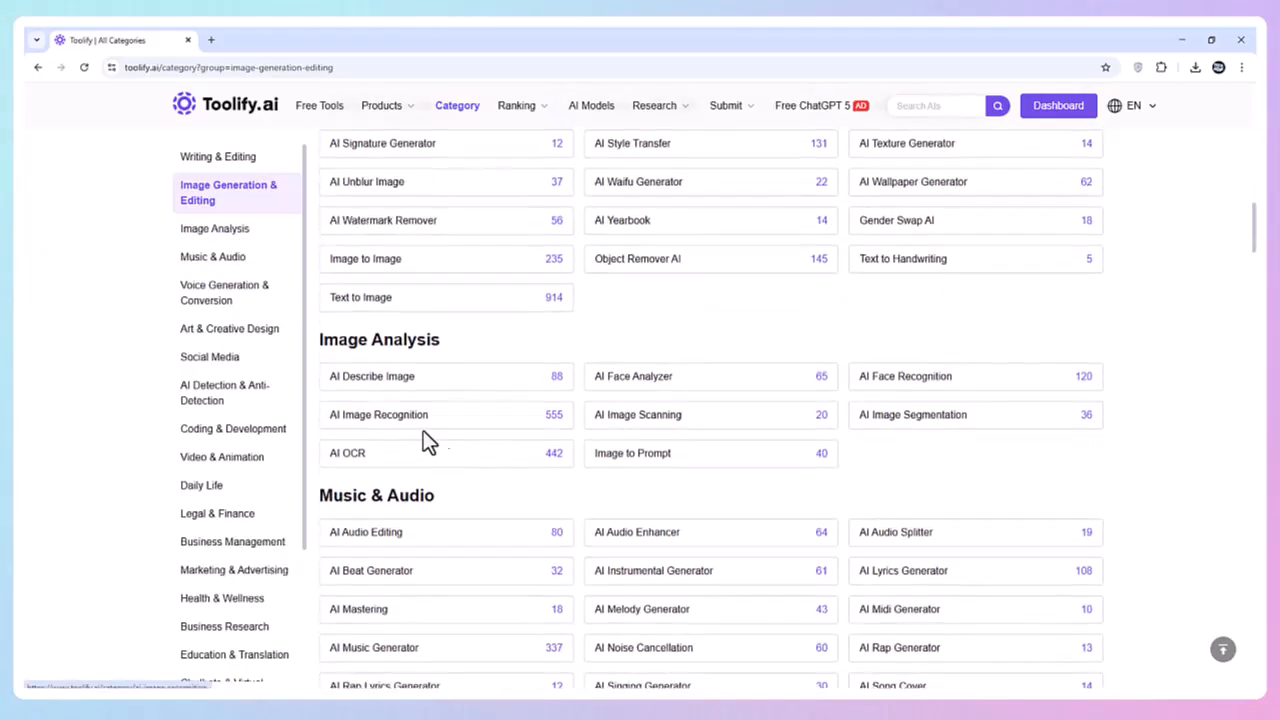
pyautogui.click(214, 228)
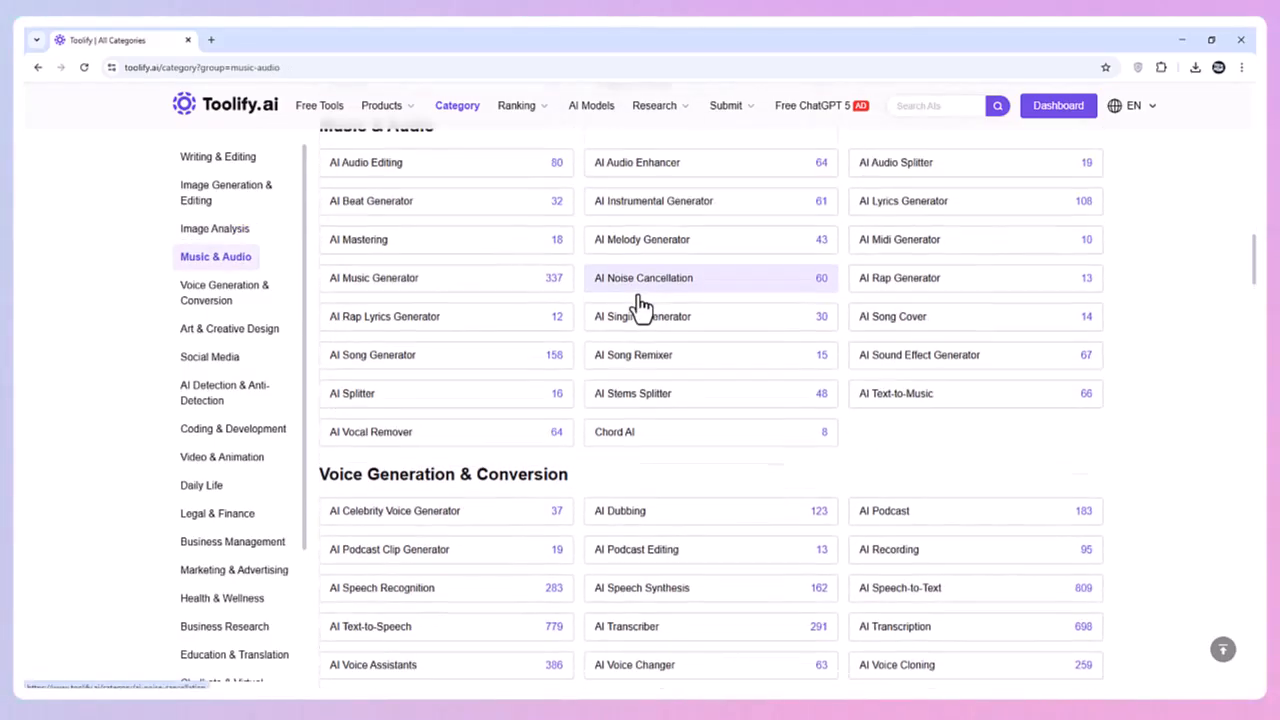
pyautogui.scroll(-3)
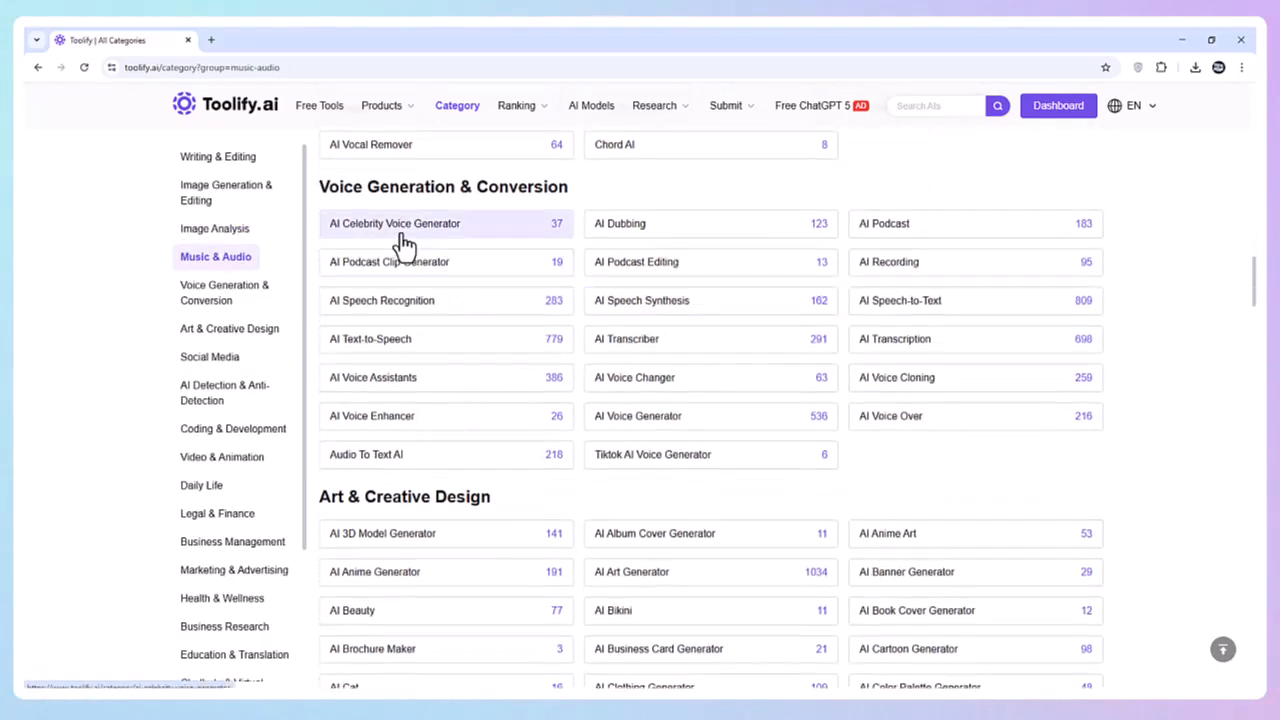
pyautogui.moveTo(500, 416)
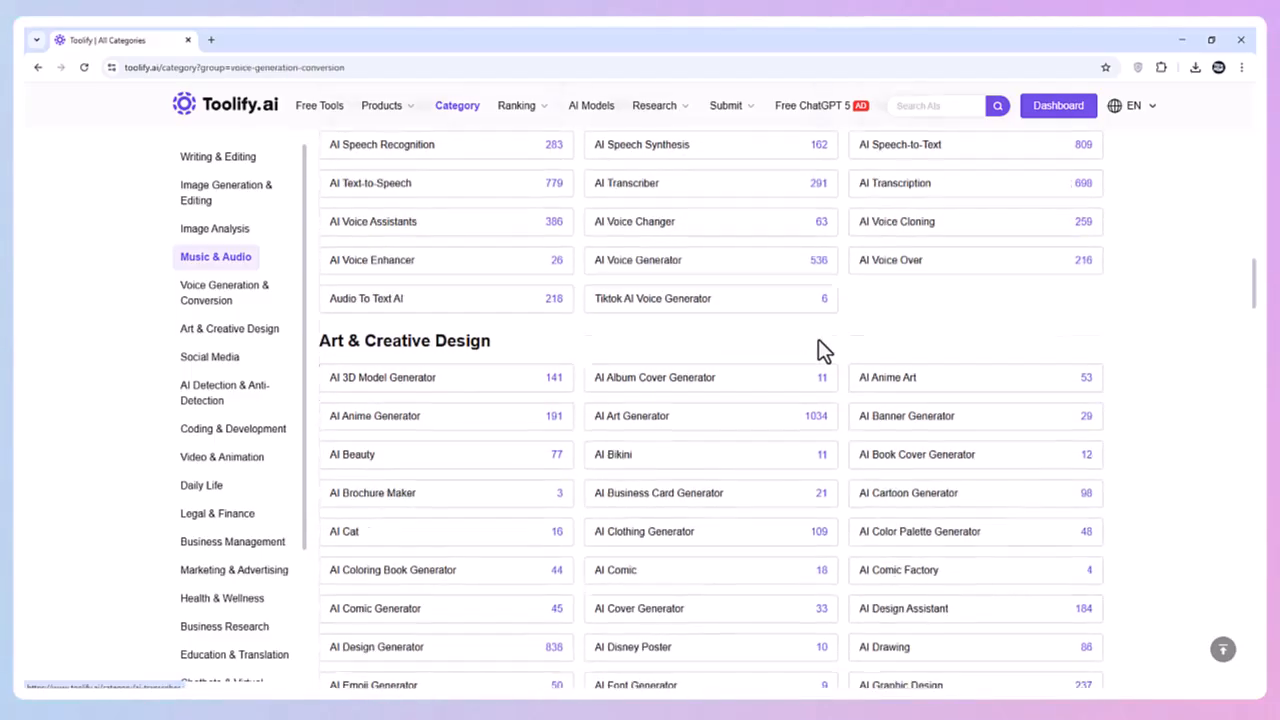
pyautogui.scroll(-3)
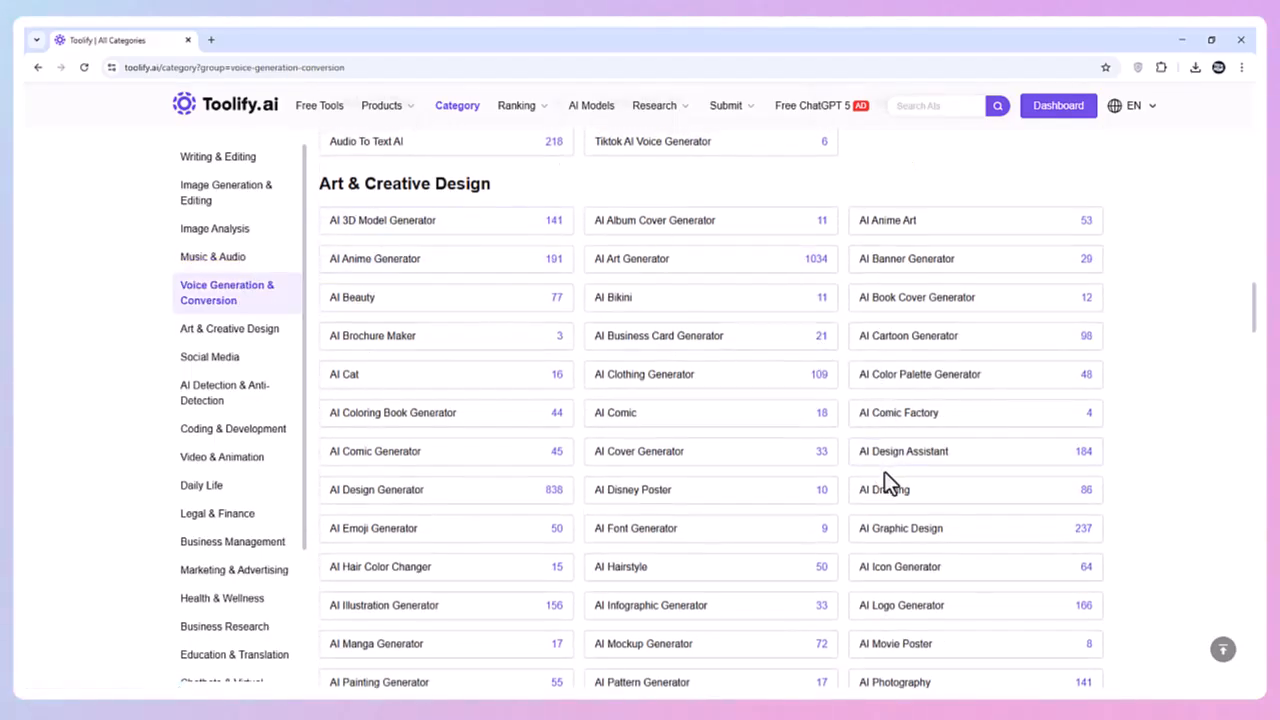
# - Continue down past Research & Data Analysis to the Other group and its tool counts
pyautogui.click(229, 328)
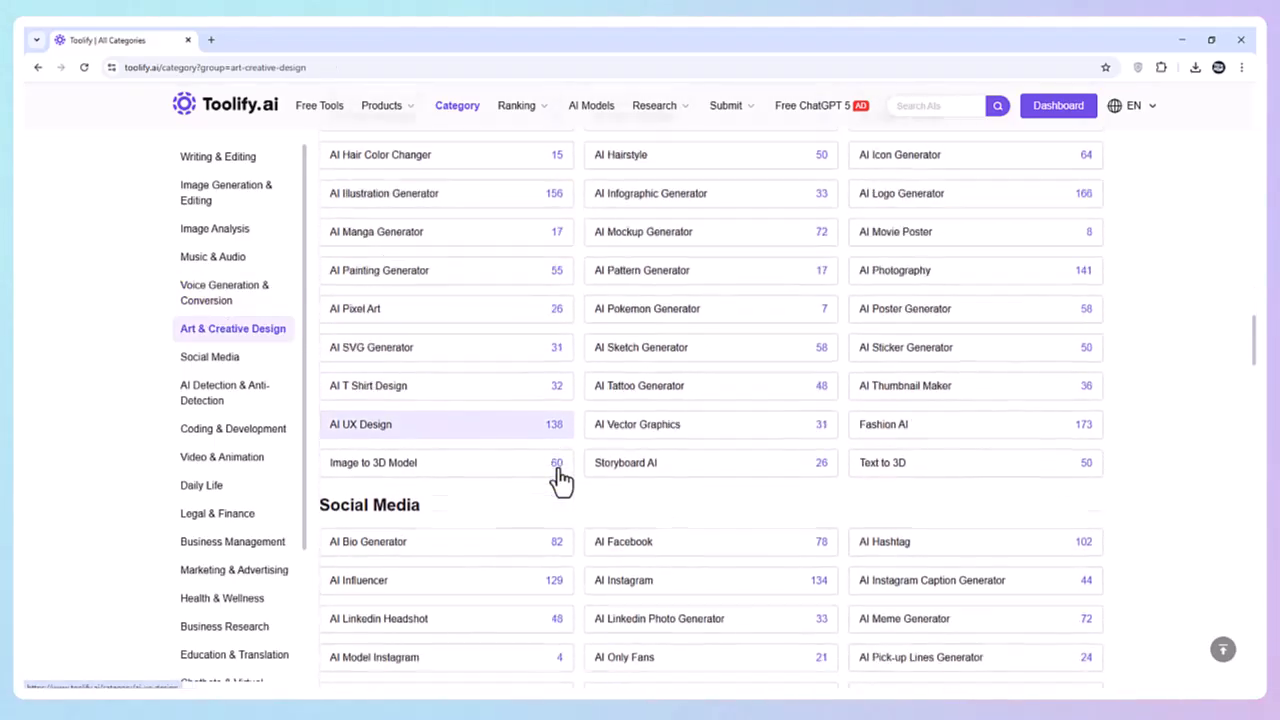
pyautogui.scroll(-3)
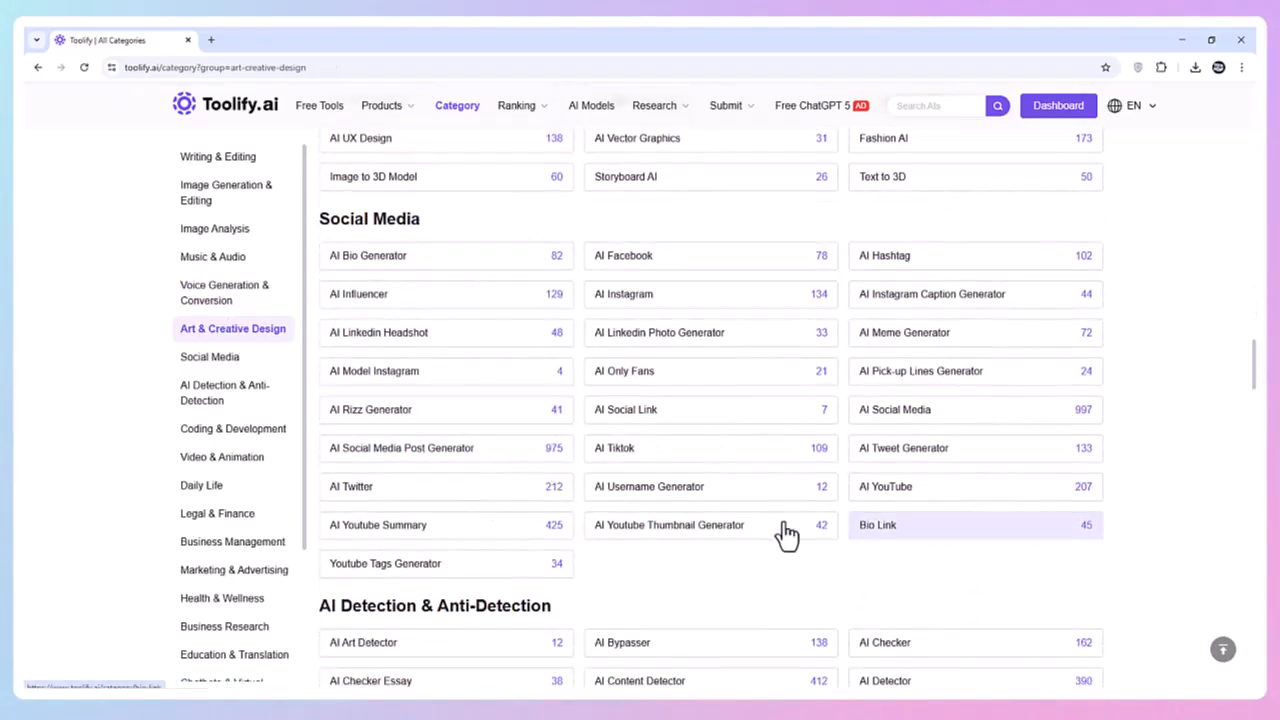
pyautogui.click(209, 356)
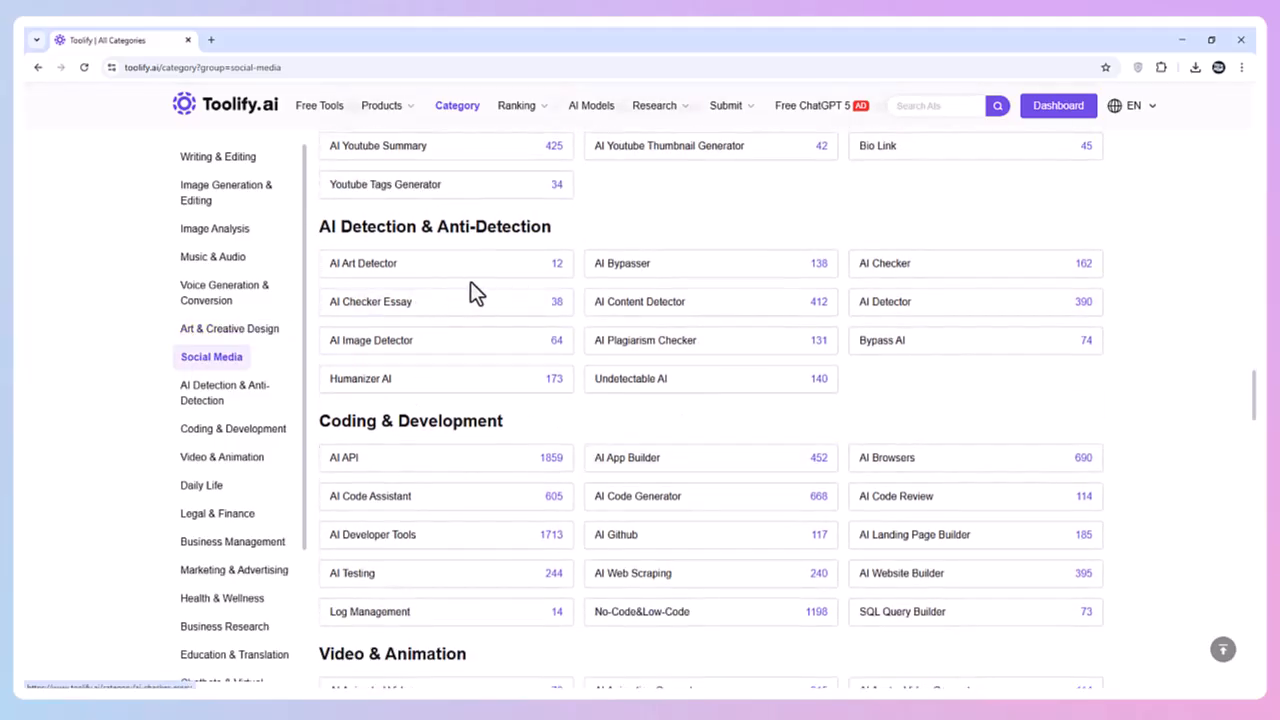
pyautogui.moveTo(515, 360)
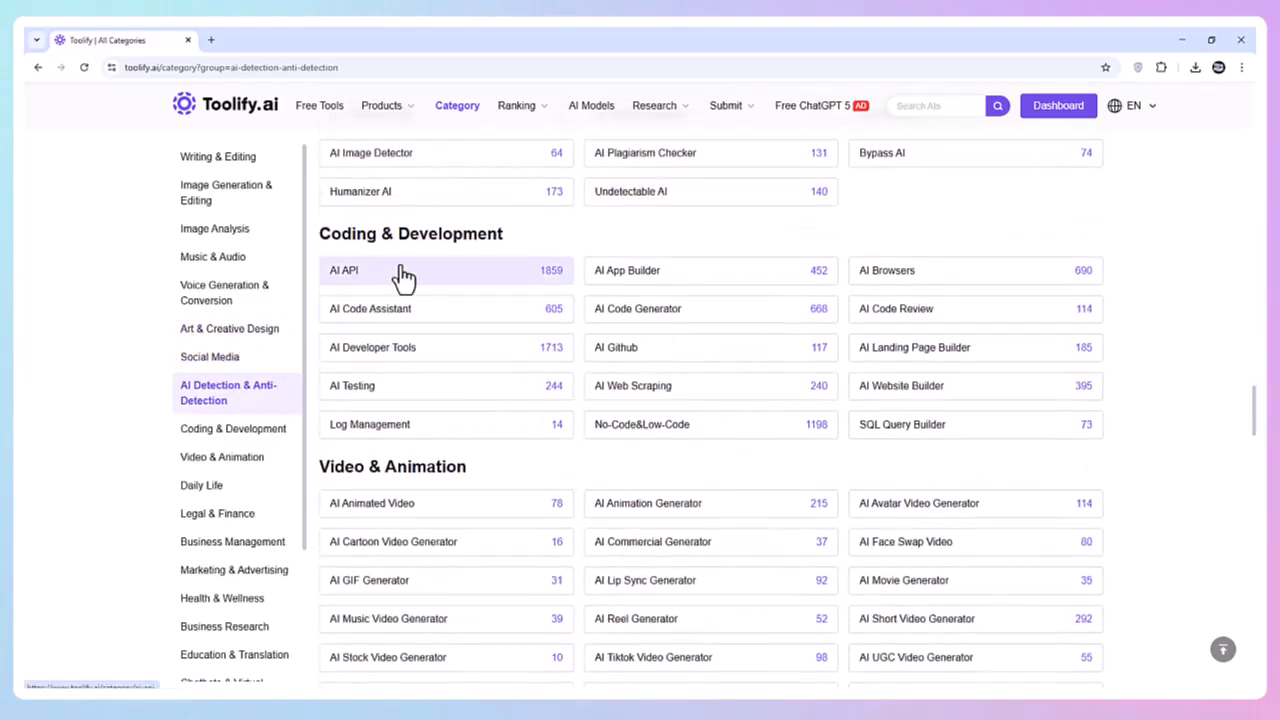
pyautogui.moveTo(665, 400)
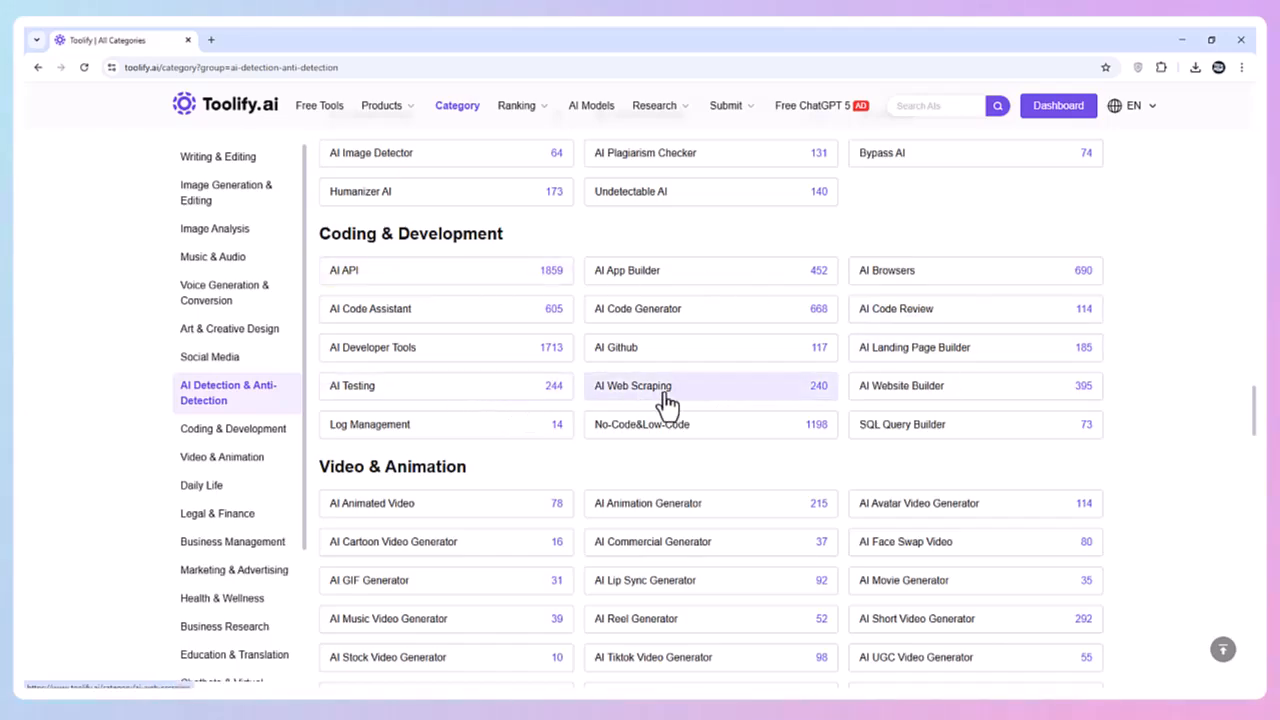
pyautogui.click(232, 428)
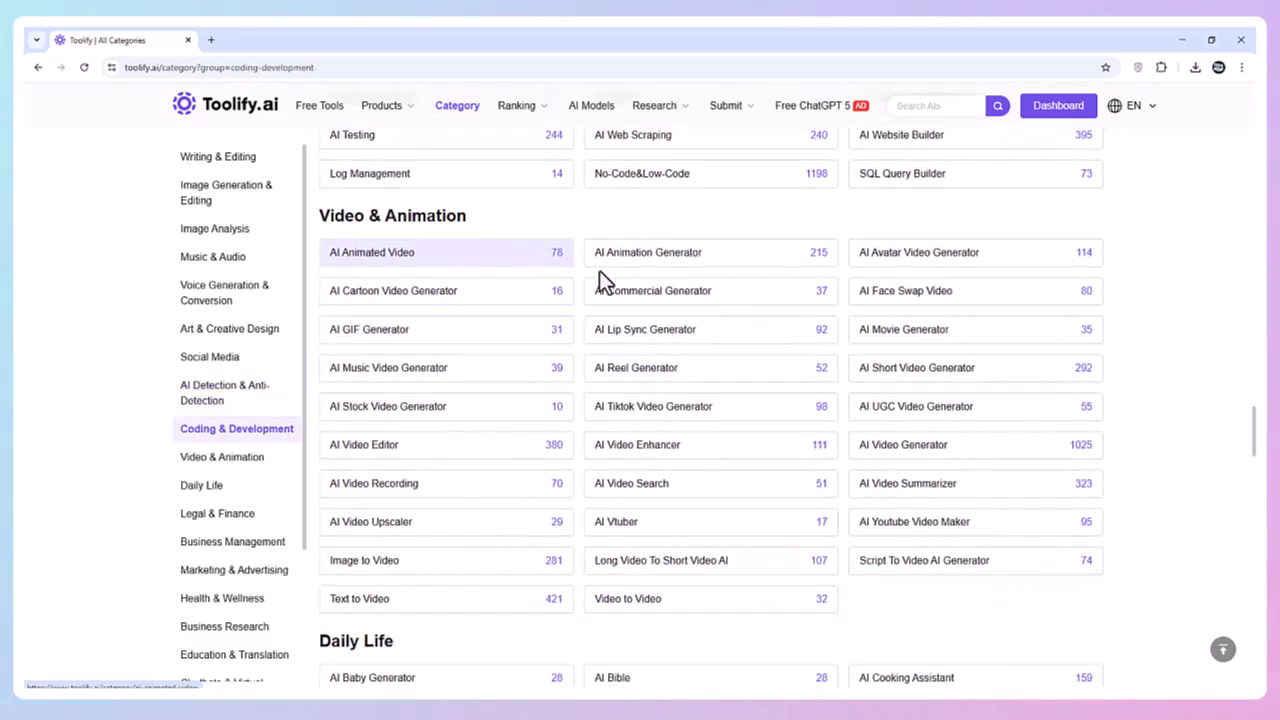
pyautogui.click(221, 457)
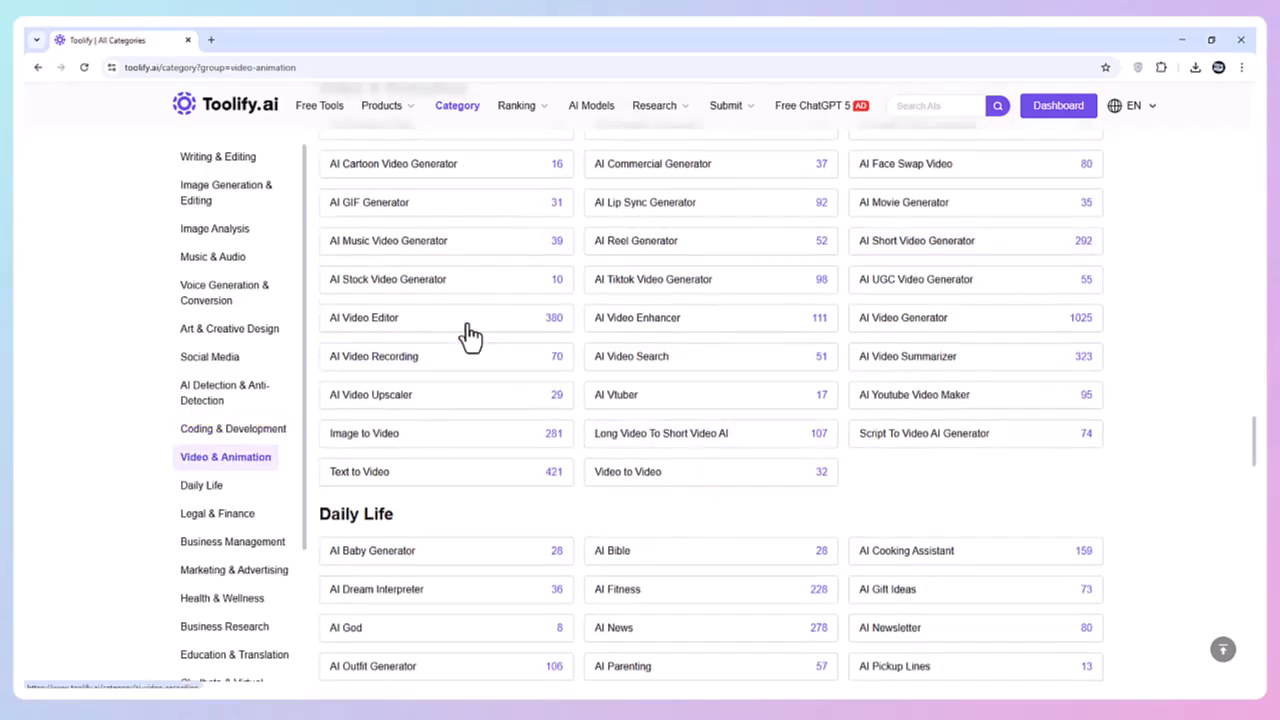
pyautogui.scroll(-3)
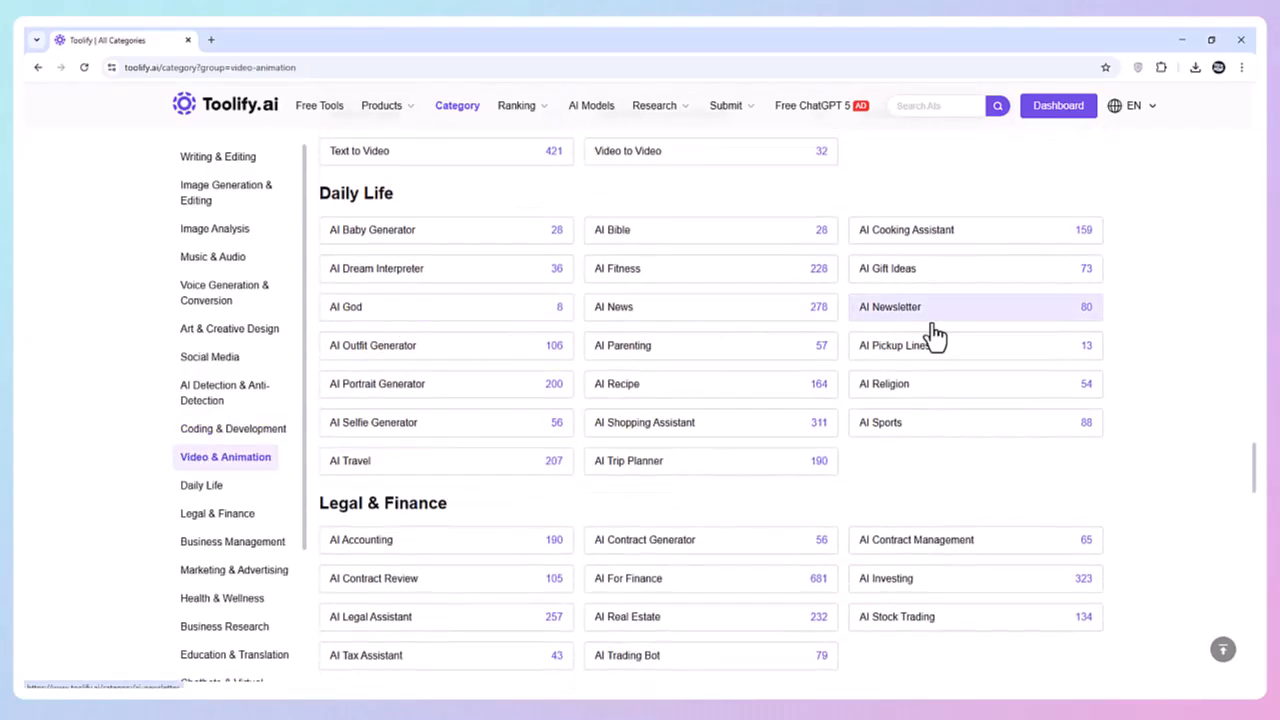
pyautogui.click(201, 485)
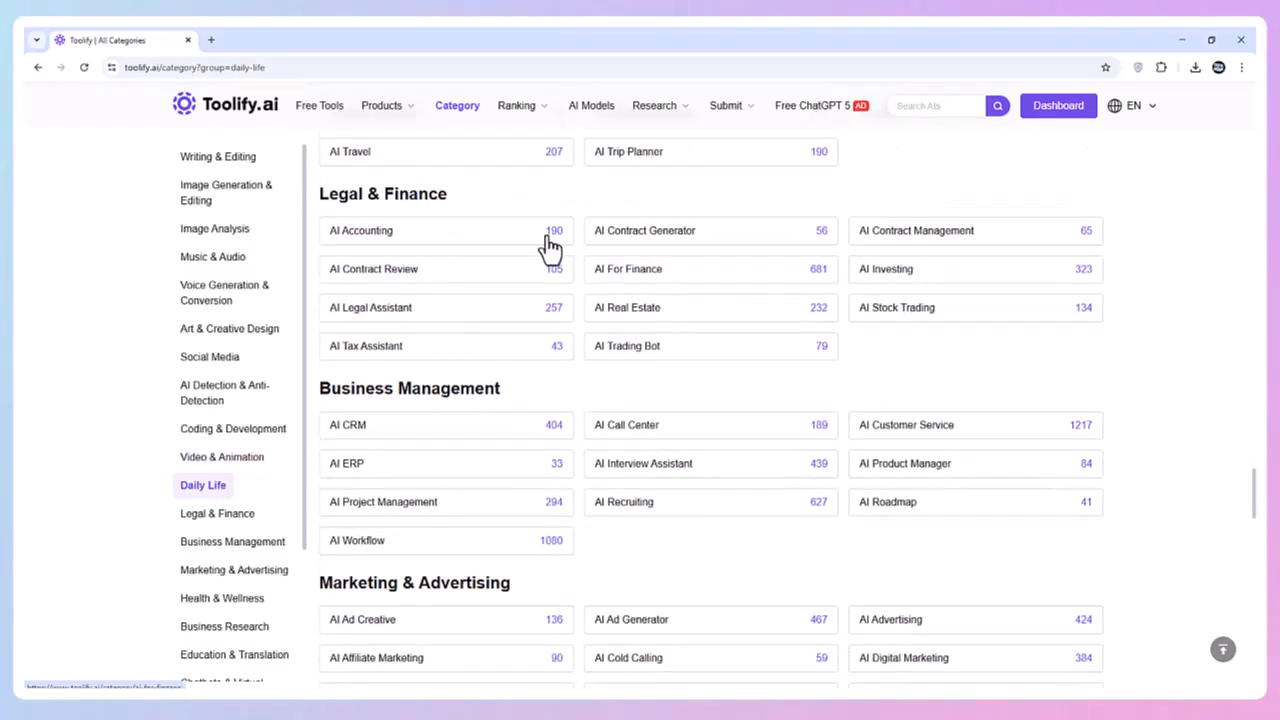
pyautogui.click(217, 513)
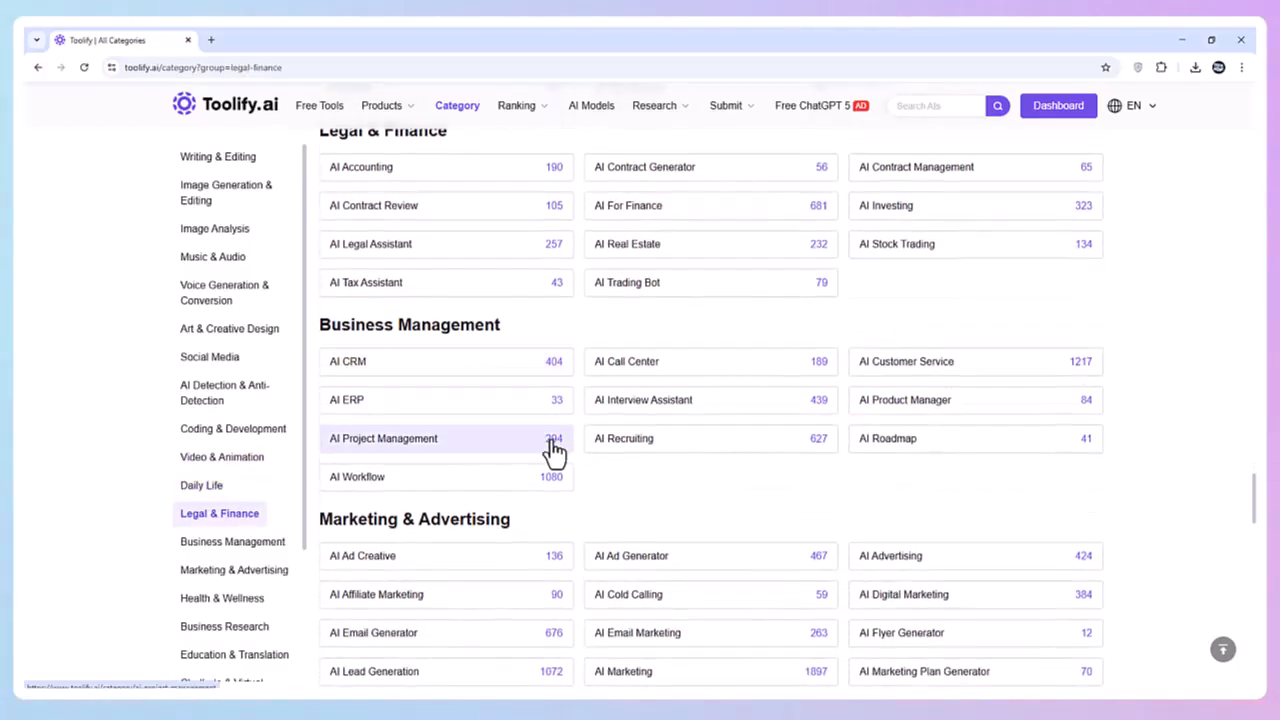
pyautogui.click(232, 541)
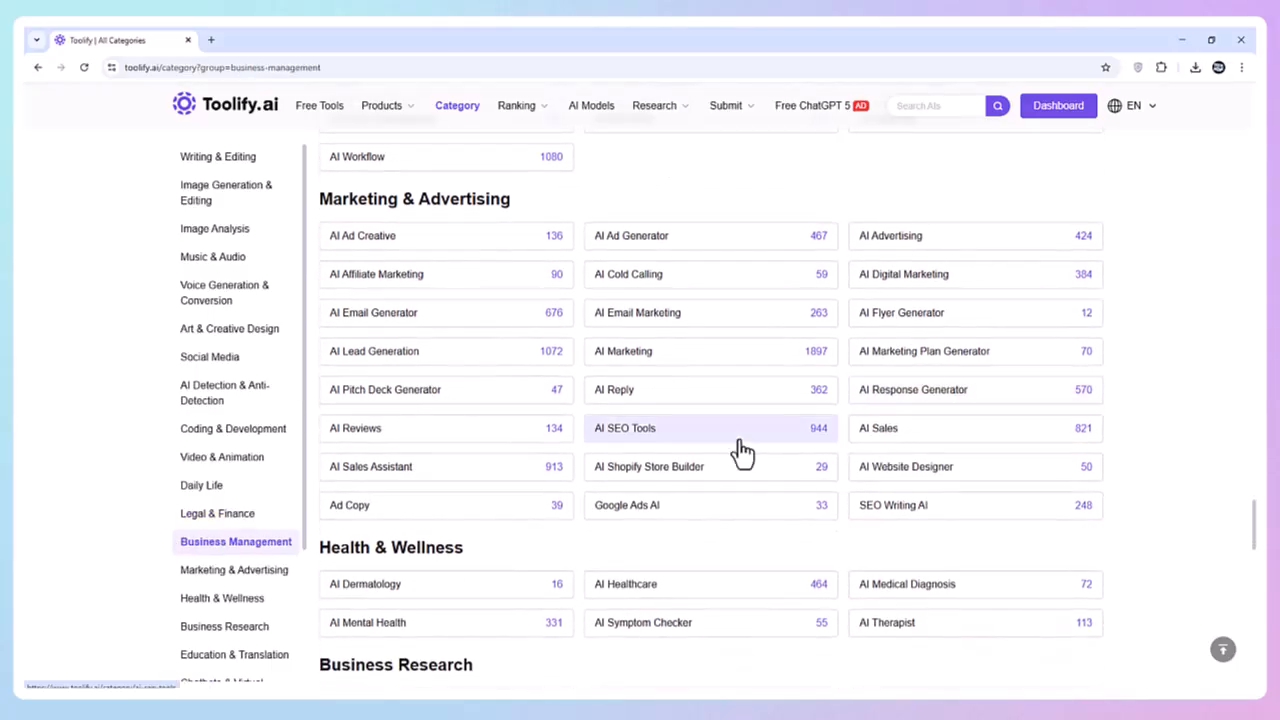
pyautogui.moveTo(1035, 431)
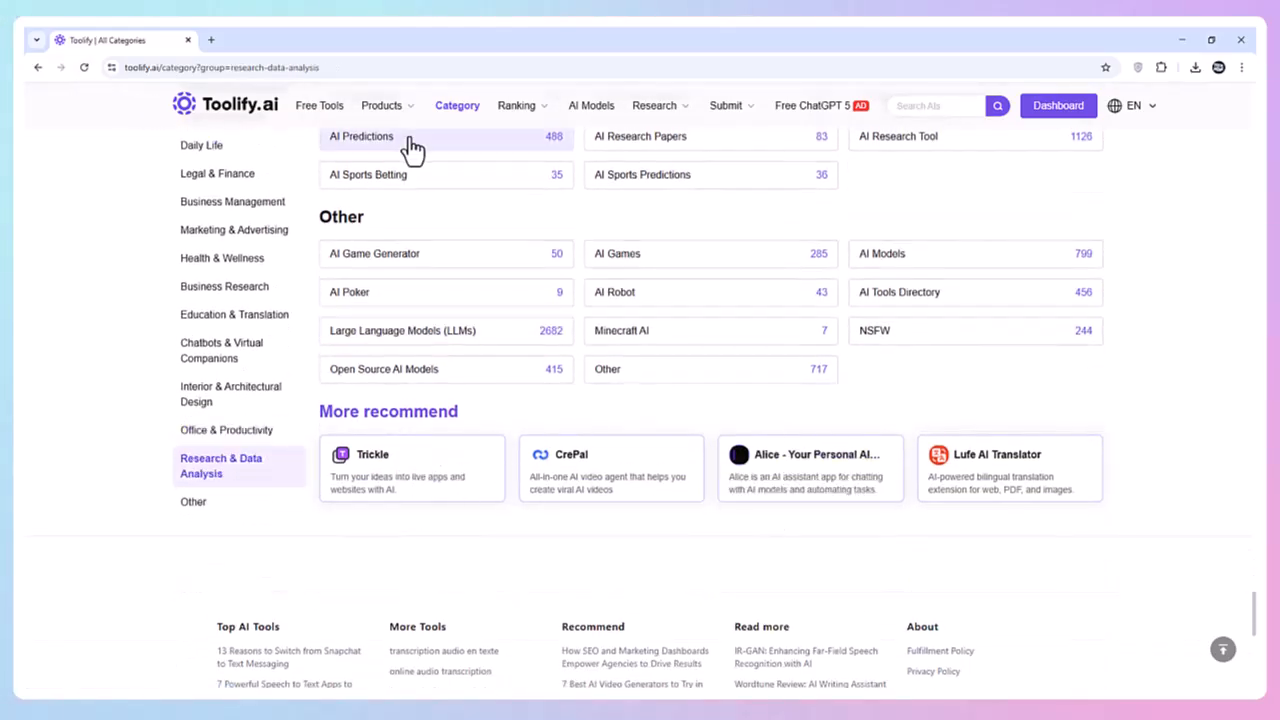
# - From the Ranking menu, return to the homepage and enter 'image generation' in the search
pyautogui.click(517, 105)
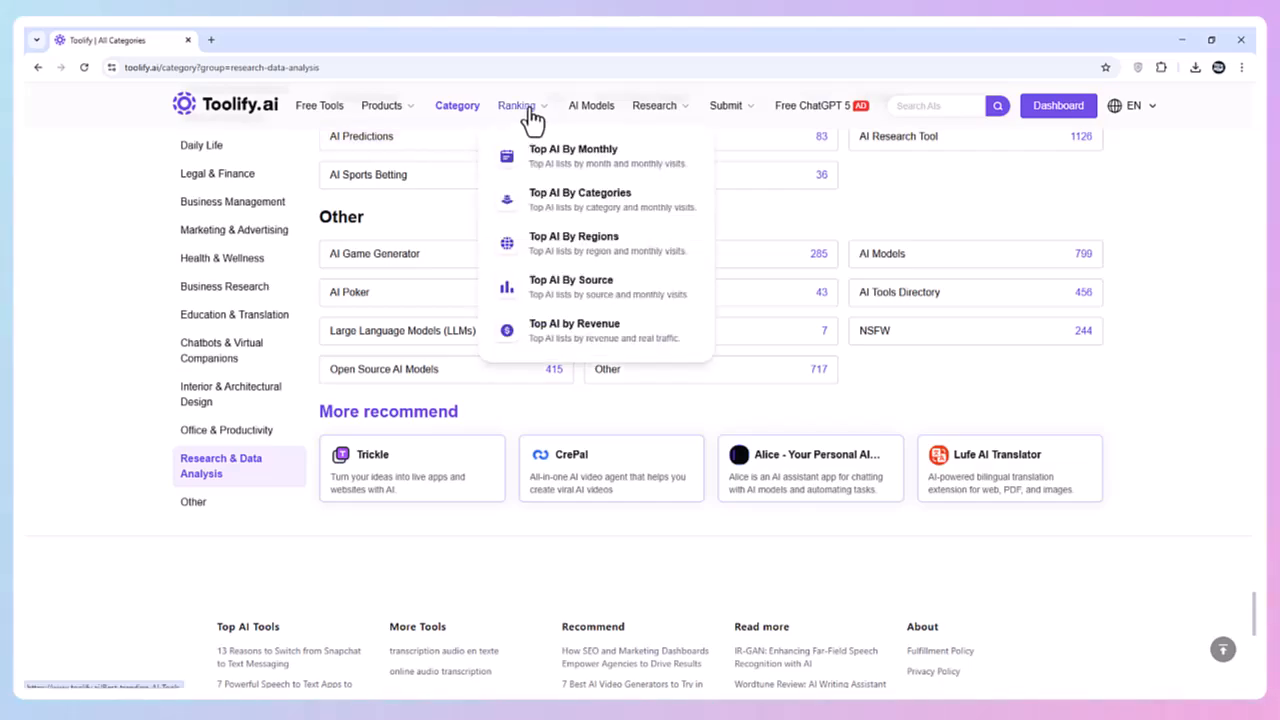
pyautogui.click(573, 148)
pyautogui.write('image generation')
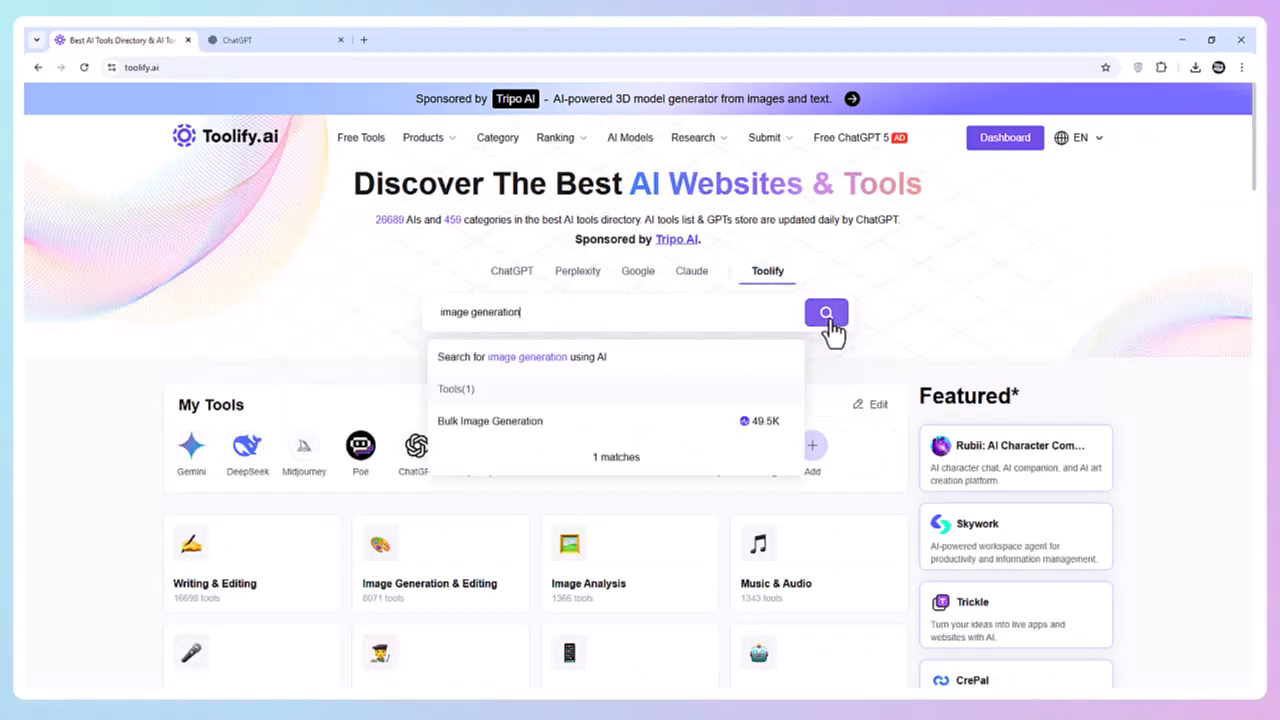
# - Run the 'image generation' search and scroll through the matching AI image tools
pyautogui.click(826, 312)
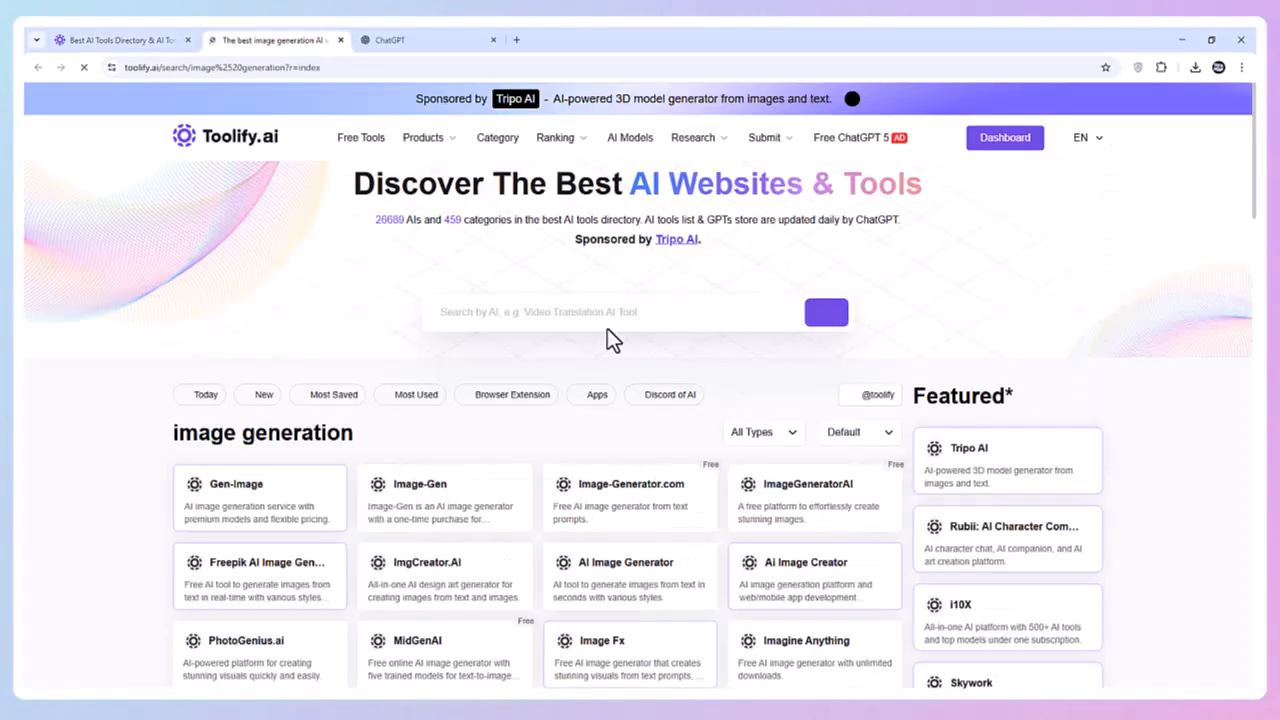
pyautogui.scroll(-3)
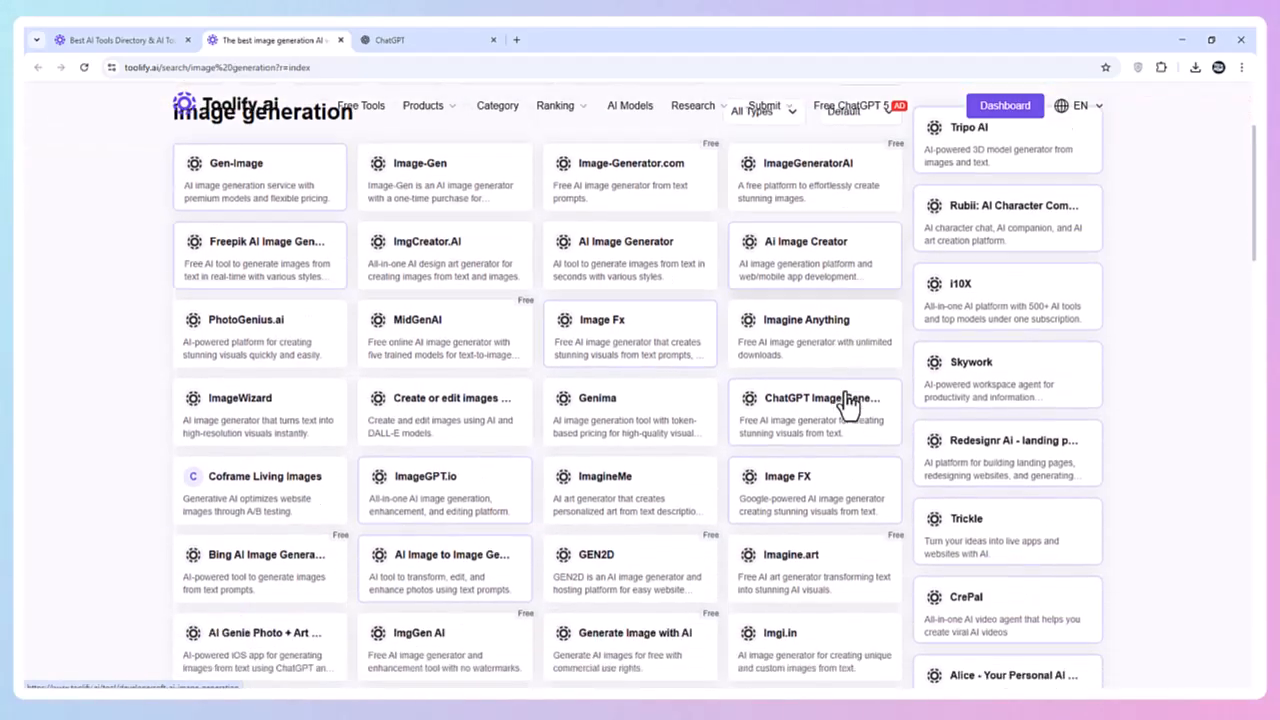
pyautogui.scroll(-3)
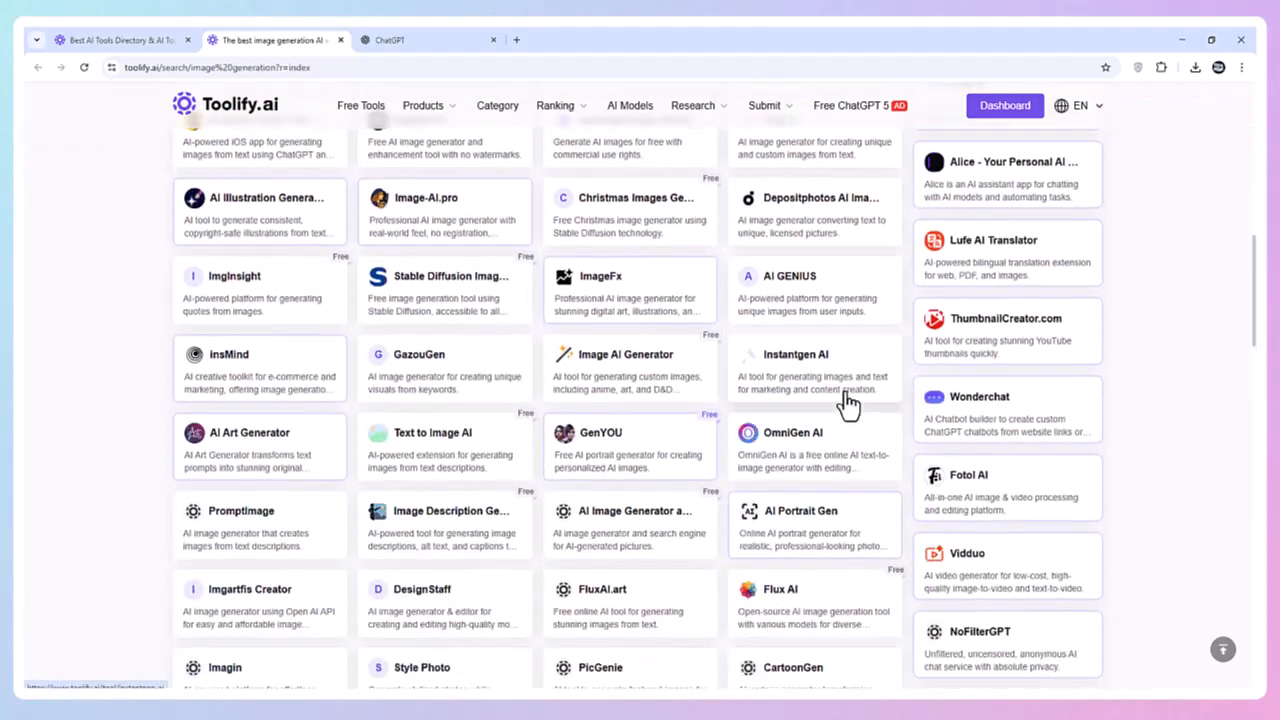
pyautogui.scroll(-3)
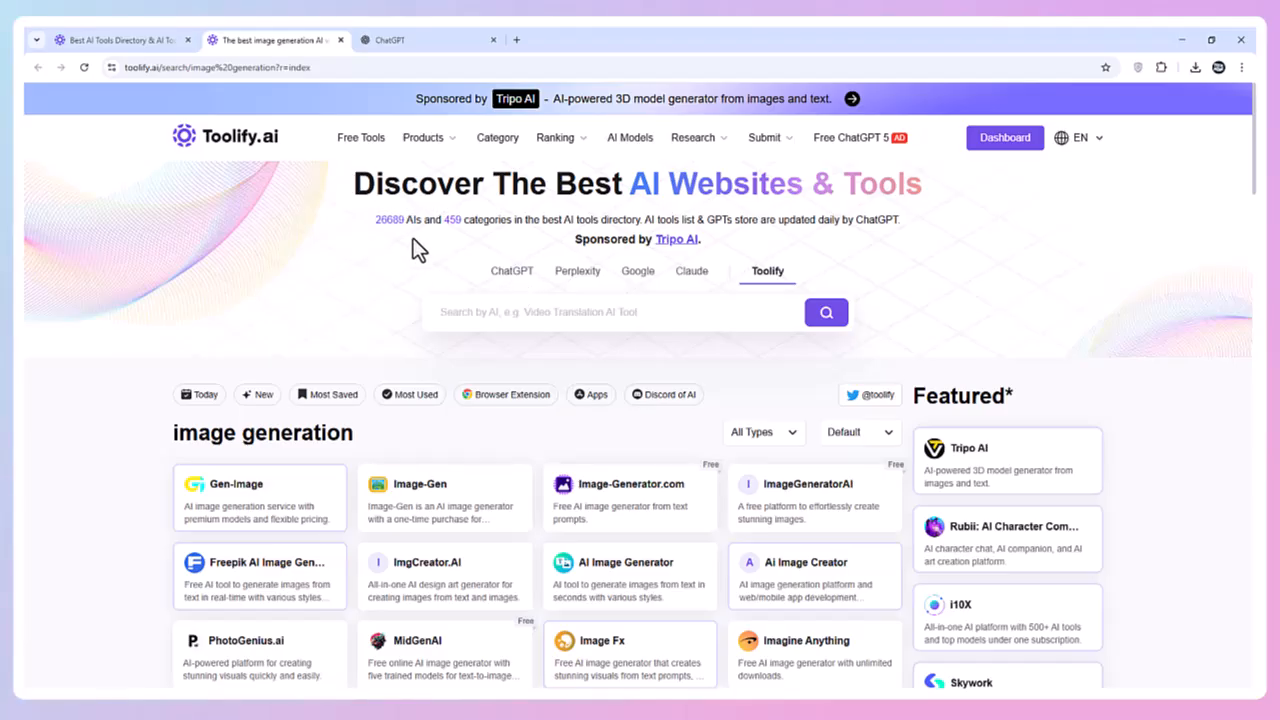
pyautogui.moveTo(512, 304)
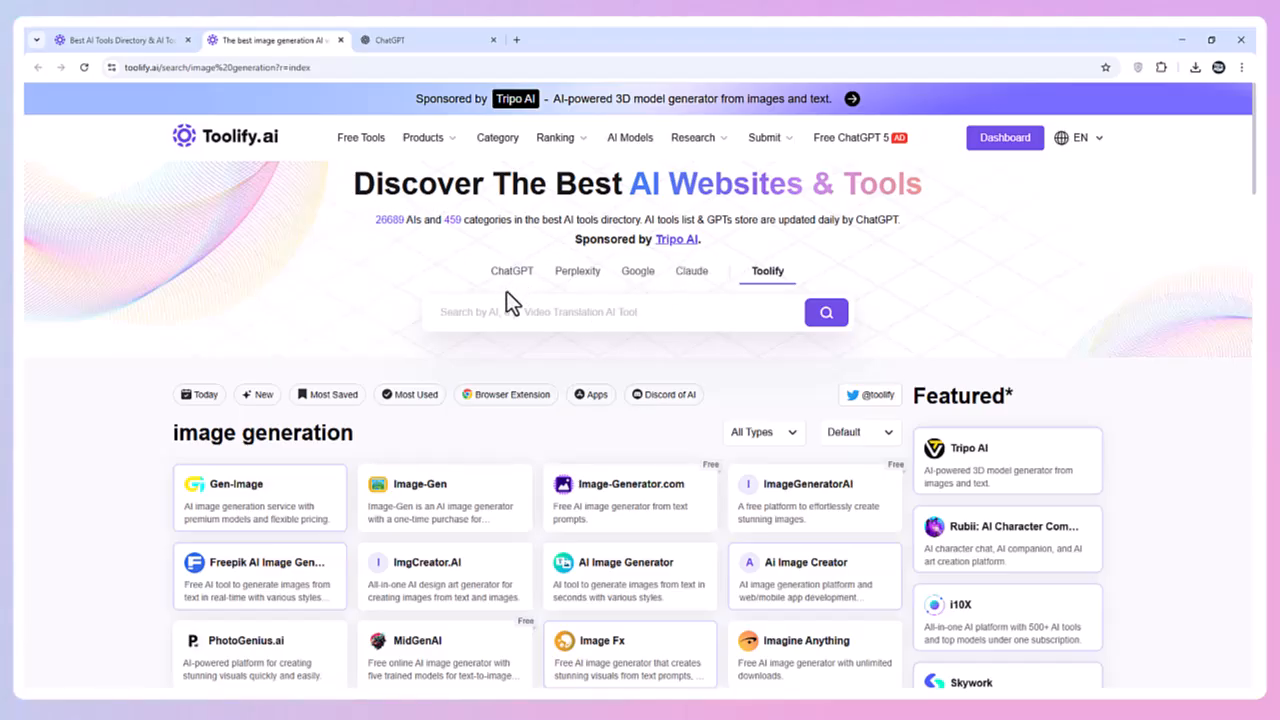
pyautogui.moveTo(630, 137)
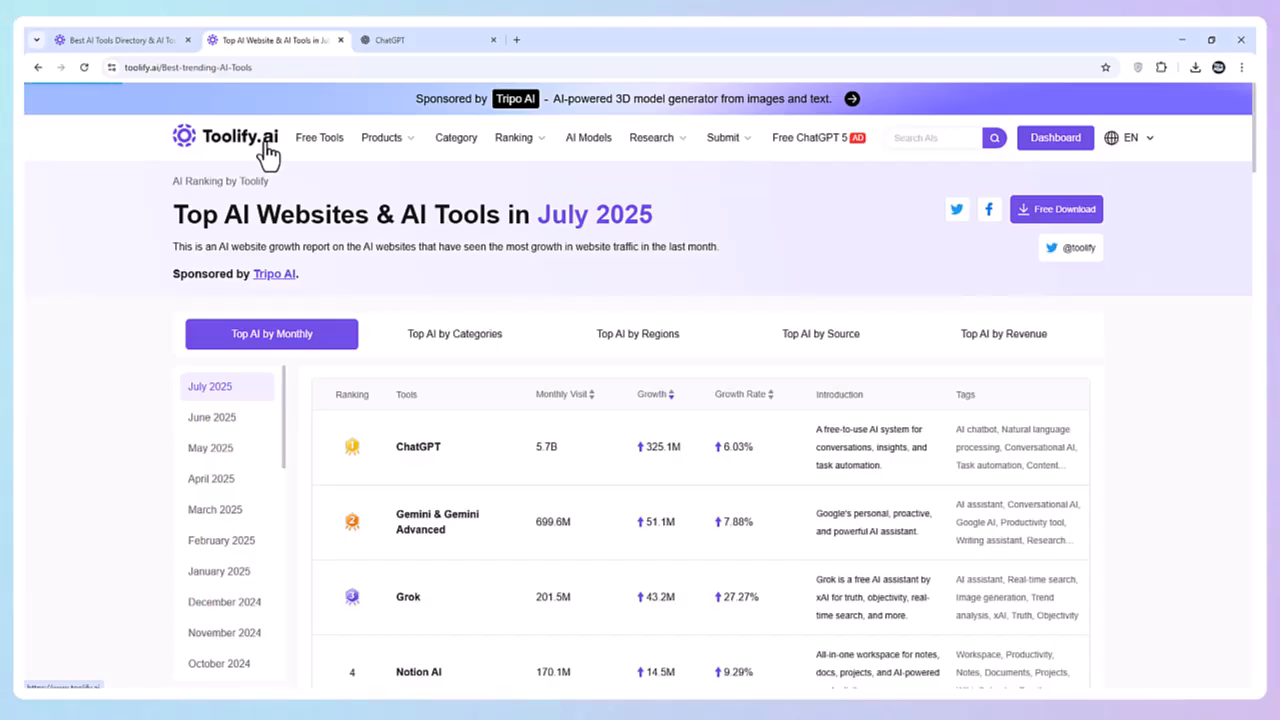
# - Return to the homepage and switch the AI search from ChatGPT to Google, then Claude
pyautogui.click(225, 137)
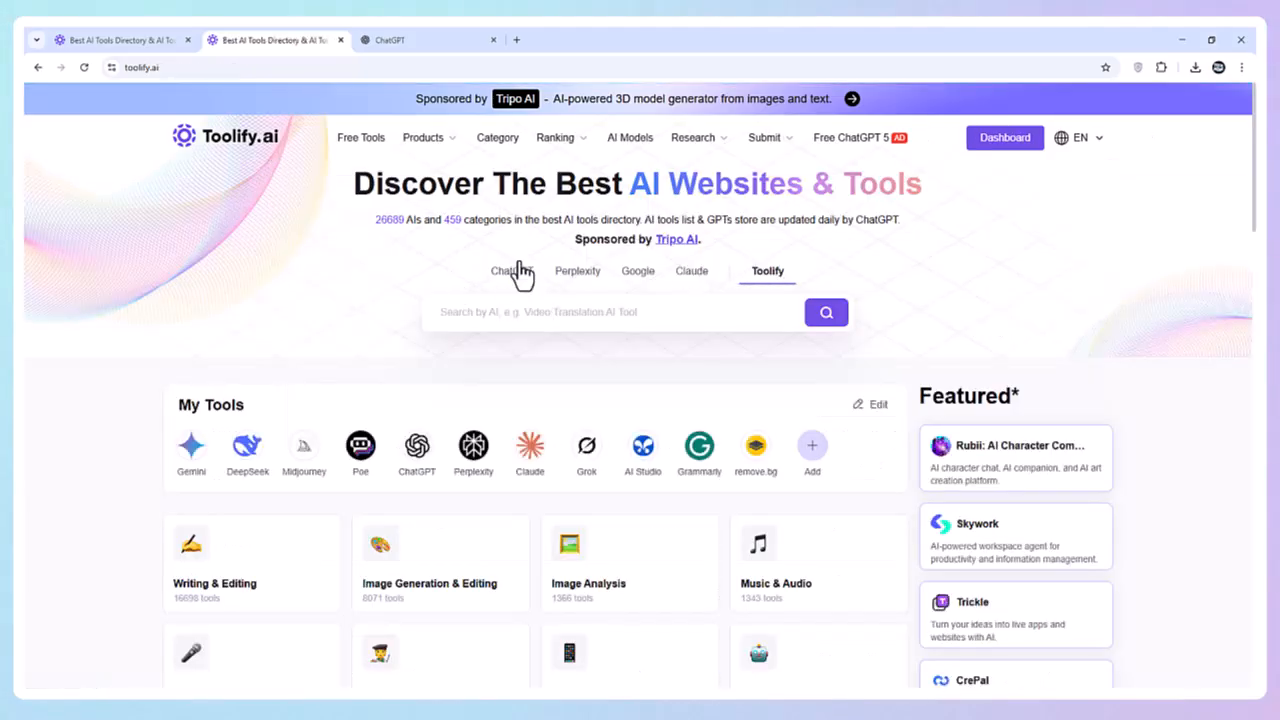
pyautogui.click(512, 271)
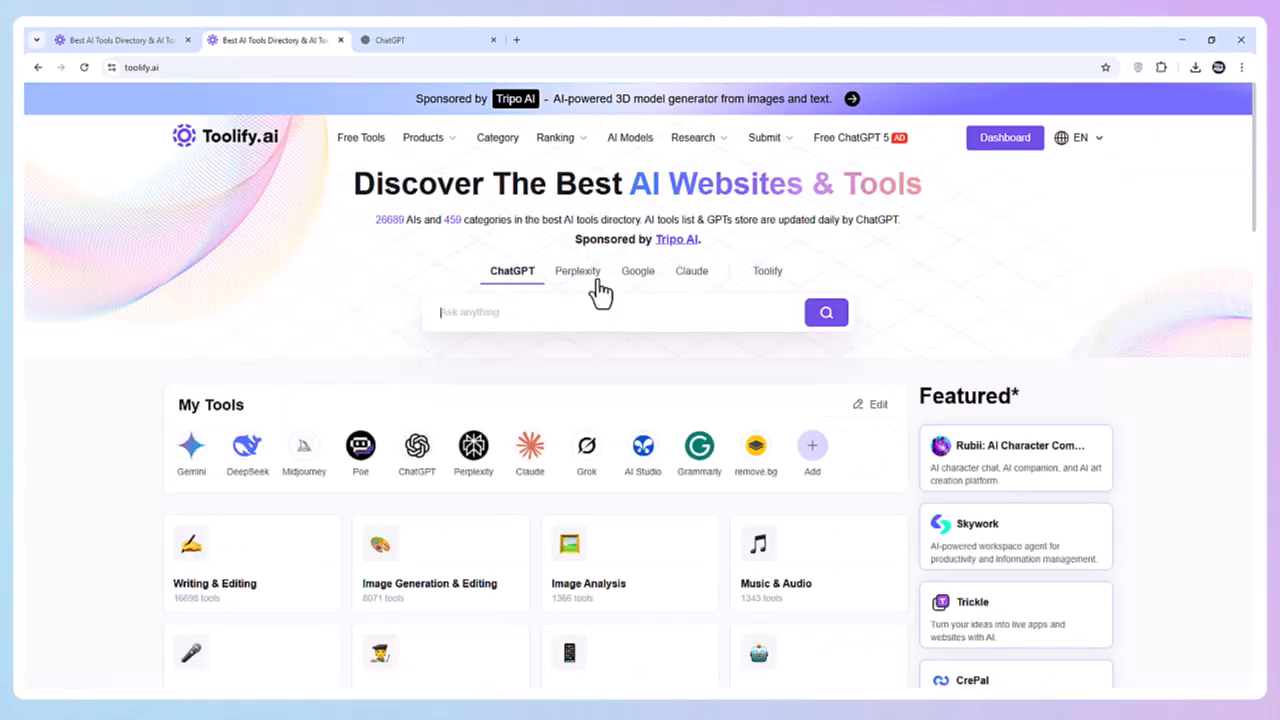
pyautogui.click(637, 271)
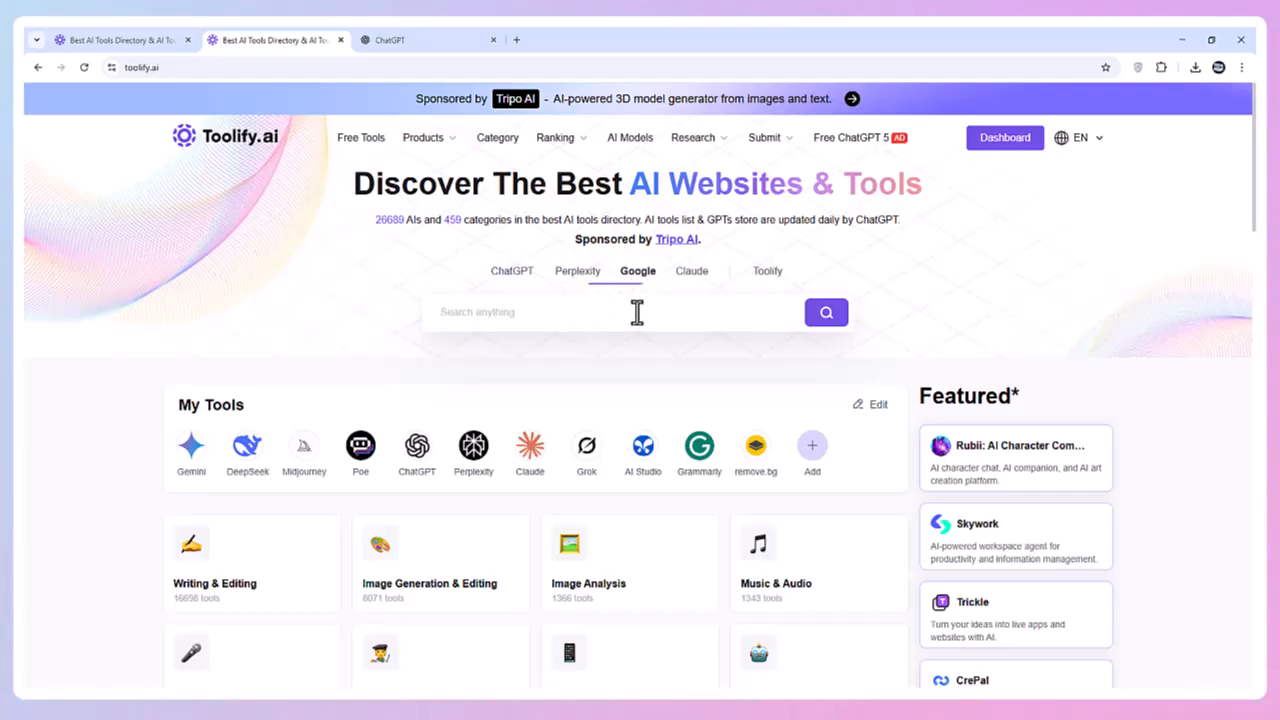
pyautogui.click(691, 271)
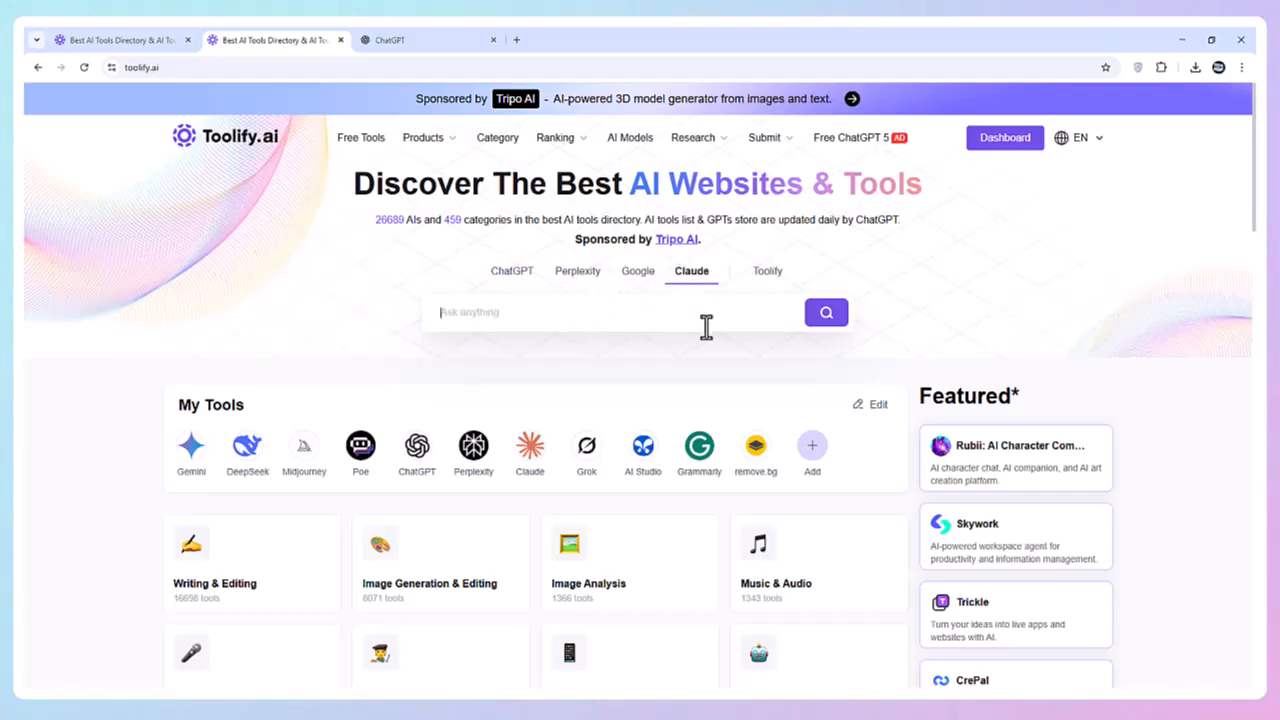
# - Scroll down through the homepage's daily tool listings and back up
pyautogui.scroll(-3)
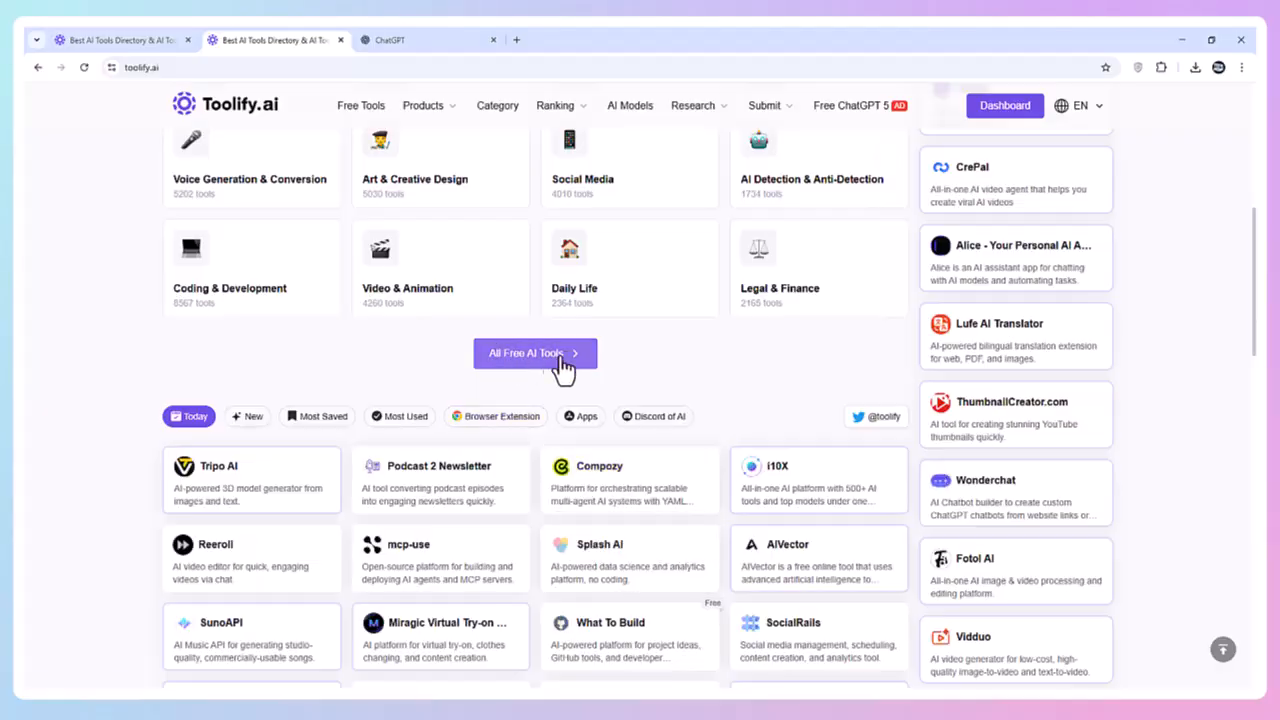
pyautogui.moveTo(957, 370)
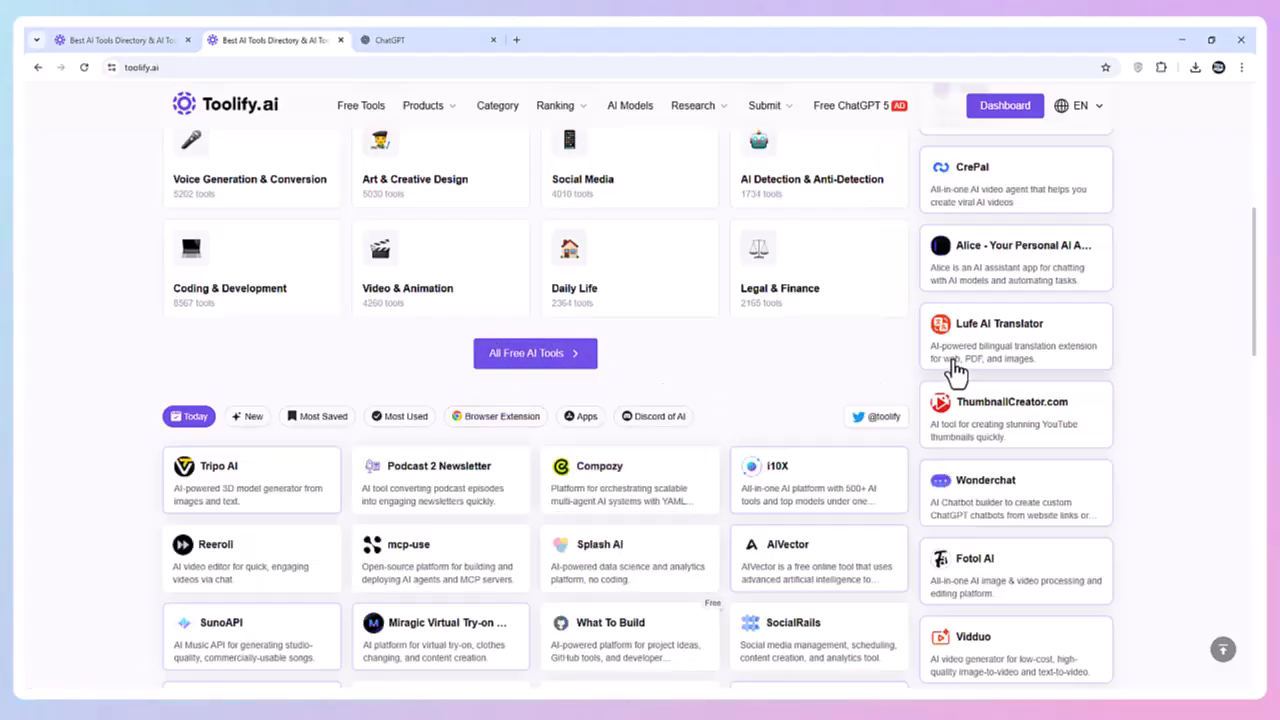
pyautogui.scroll(-3)
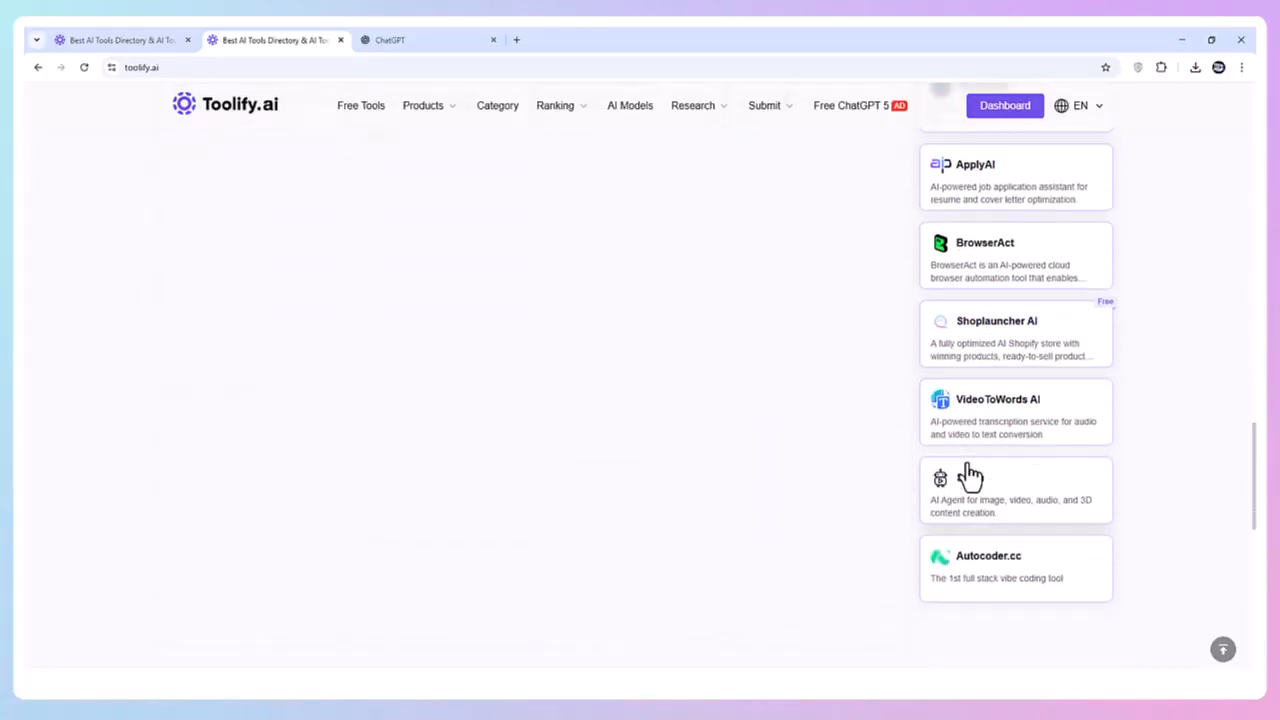
pyautogui.scroll(-3)
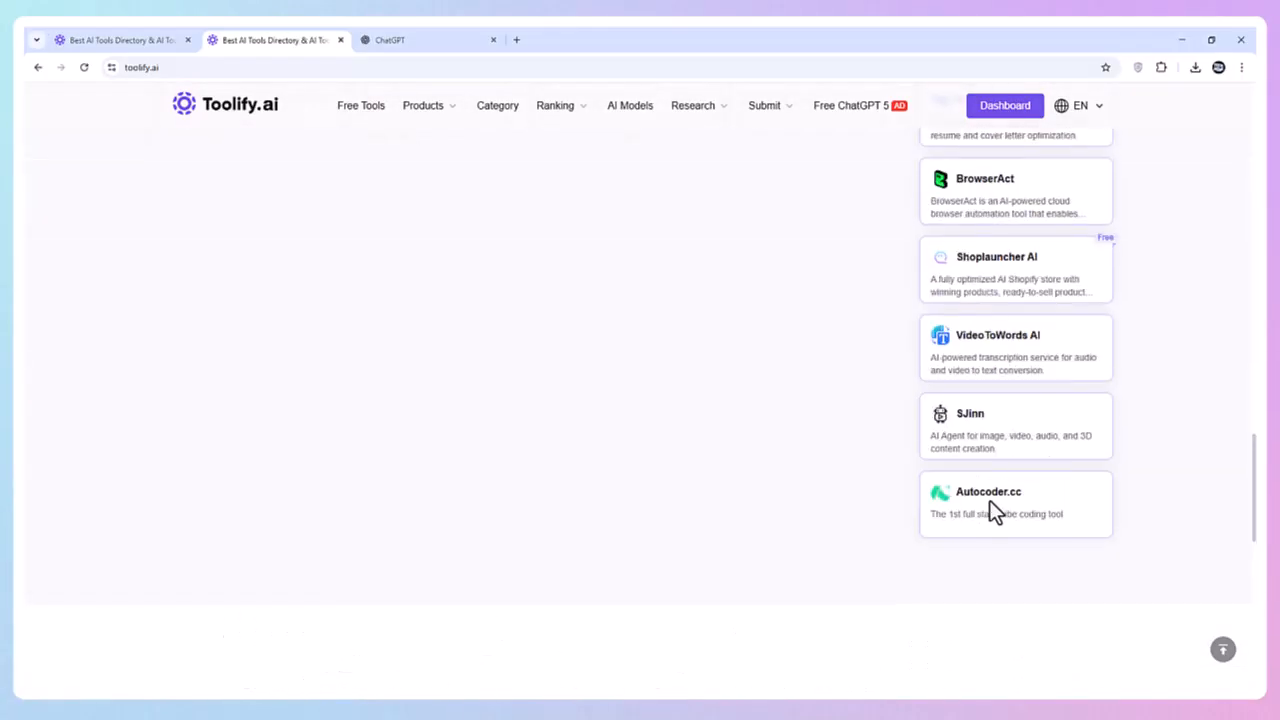
pyautogui.scroll(3)
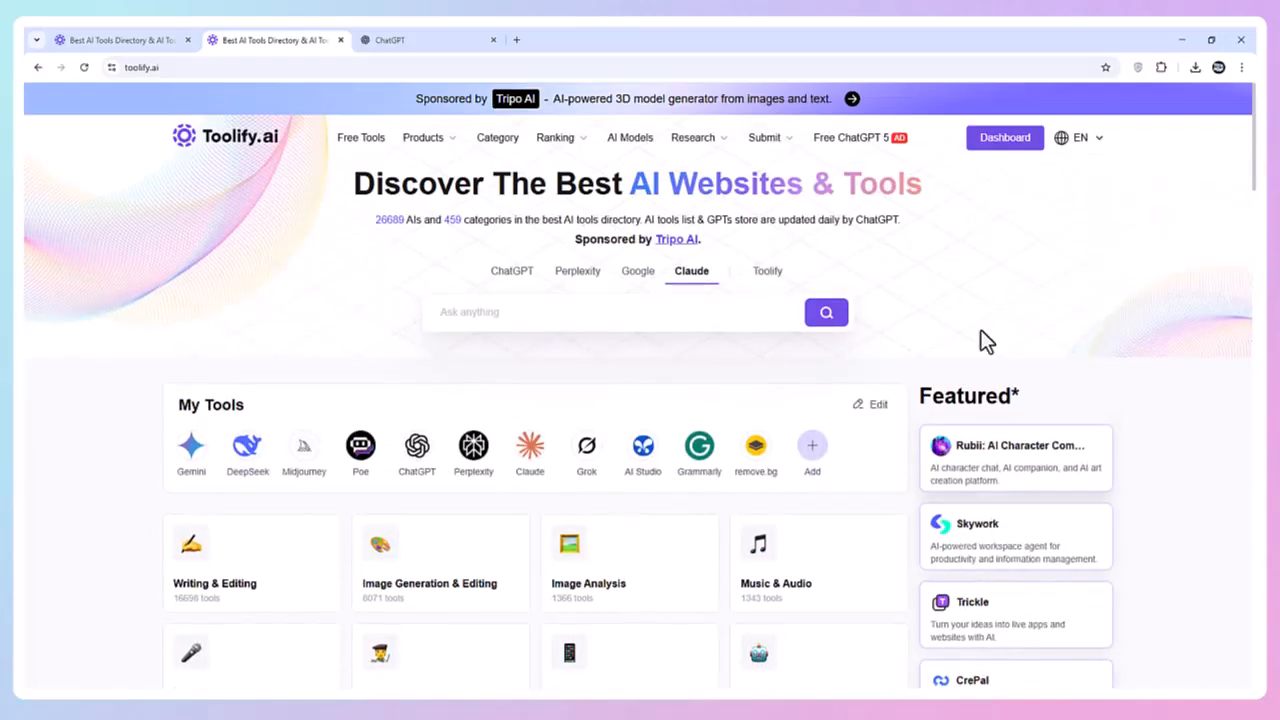
# - Open the Dashboard showing research tools, data summaries and the empty AI's Data table
pyautogui.click(1004, 137)
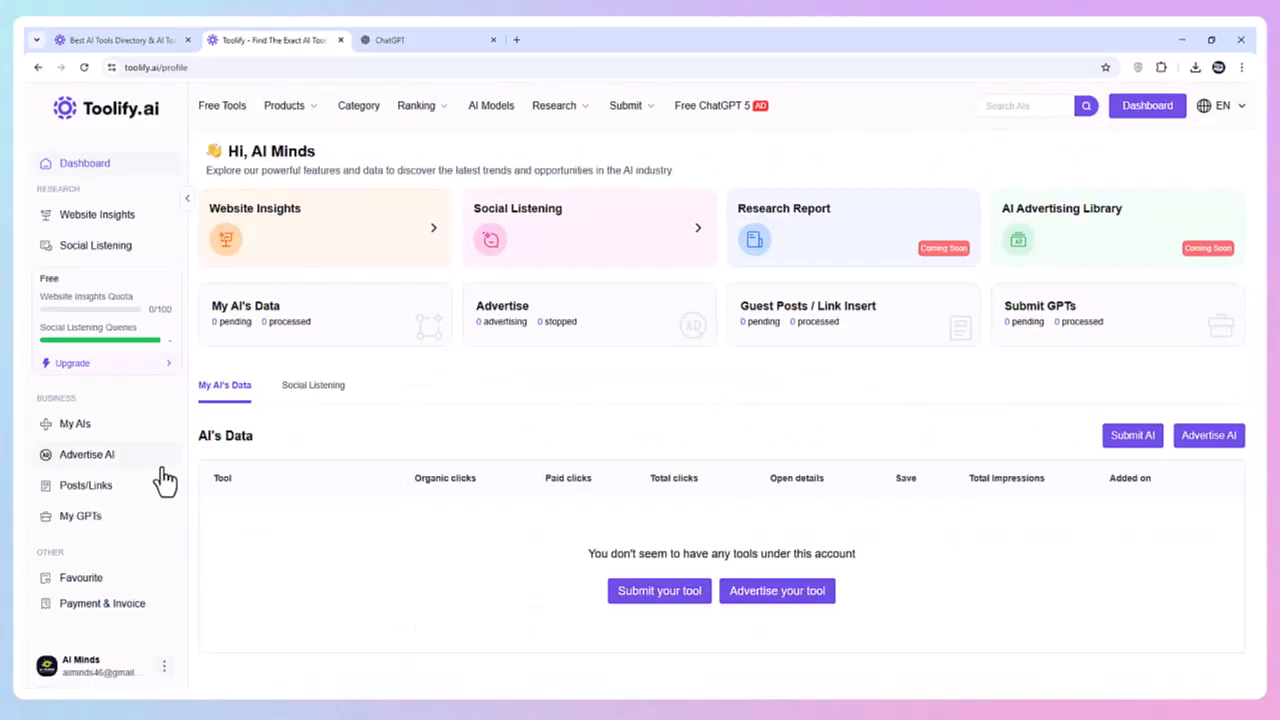
pyautogui.moveTo(987, 235)
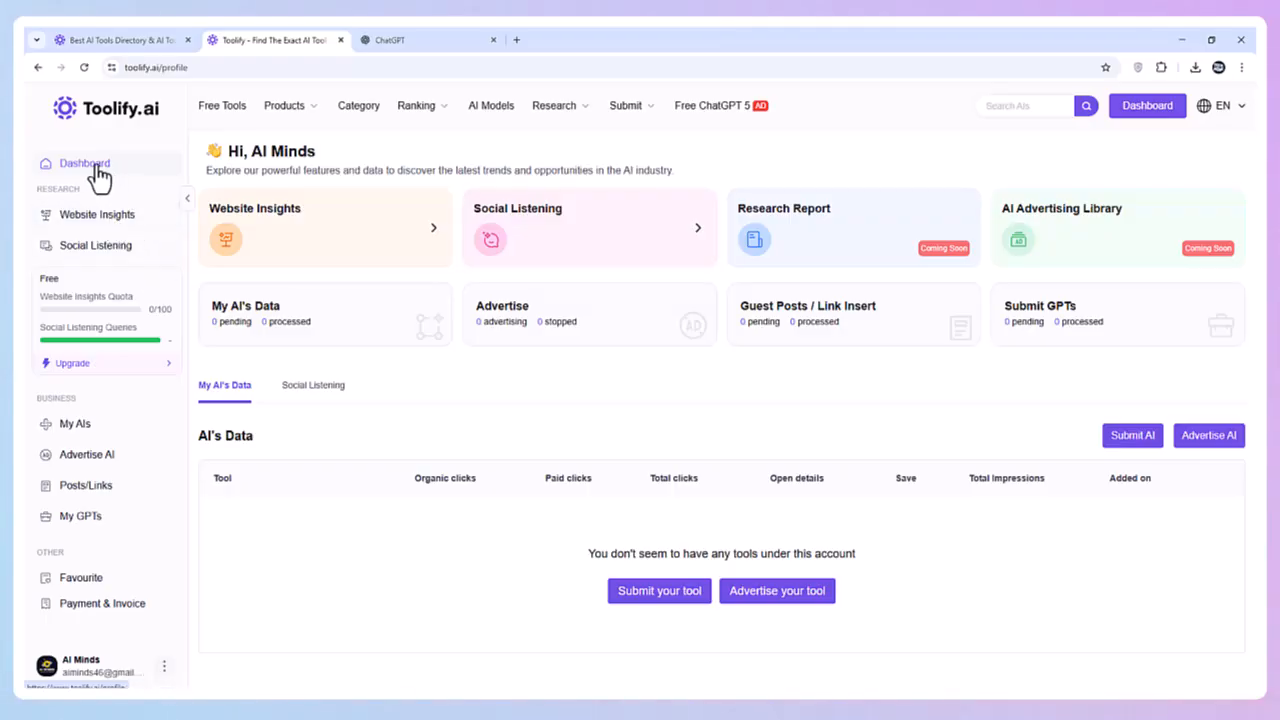
pyautogui.moveTo(160, 130)
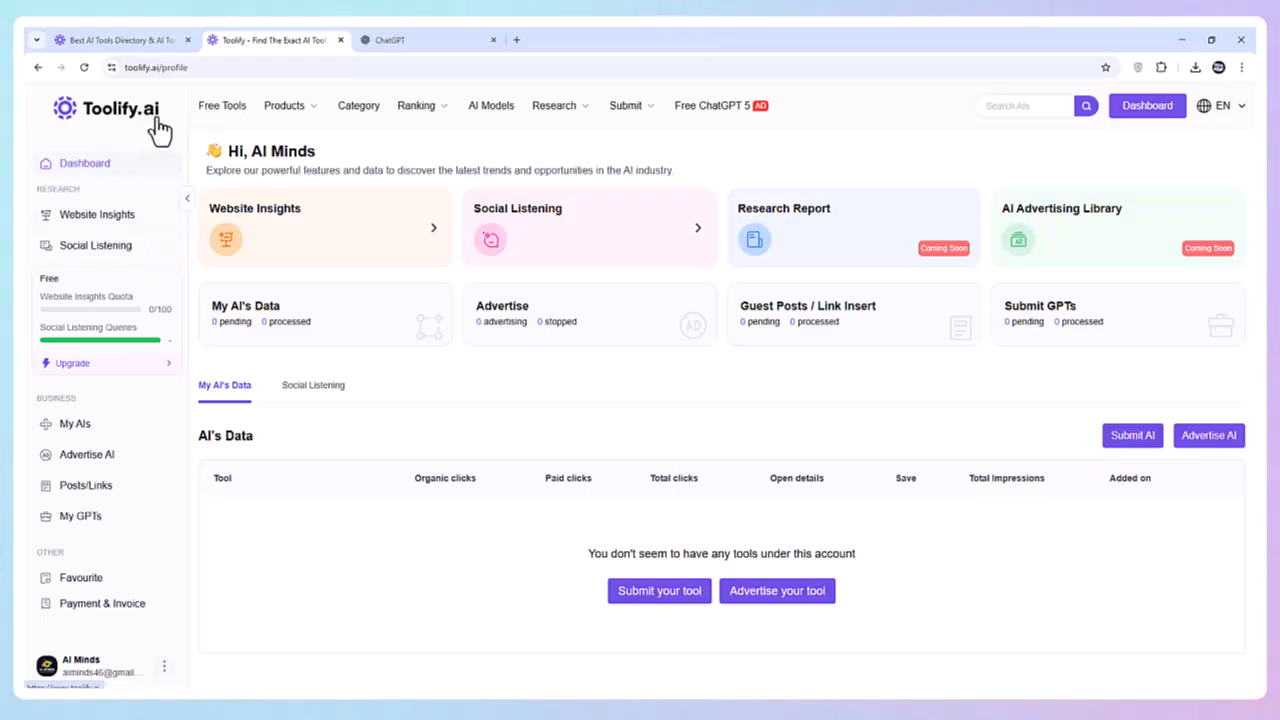